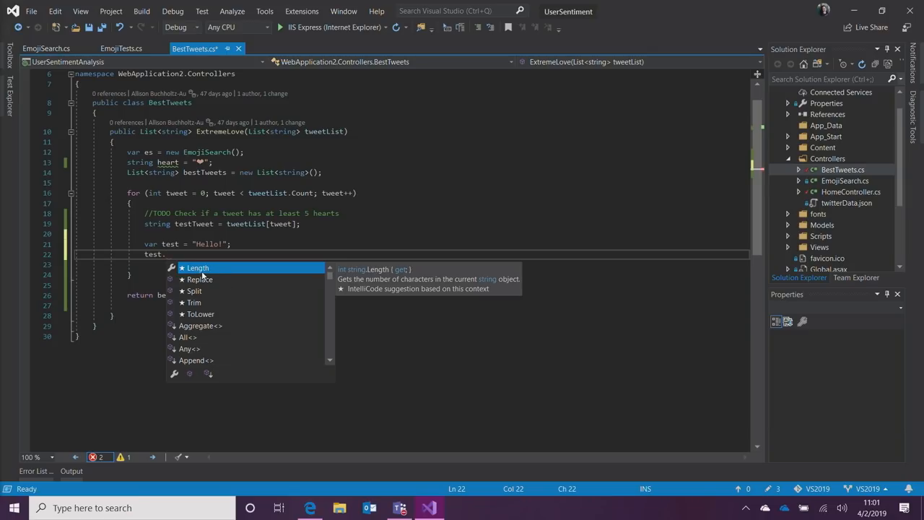
pyautogui.moveTo(220, 268)
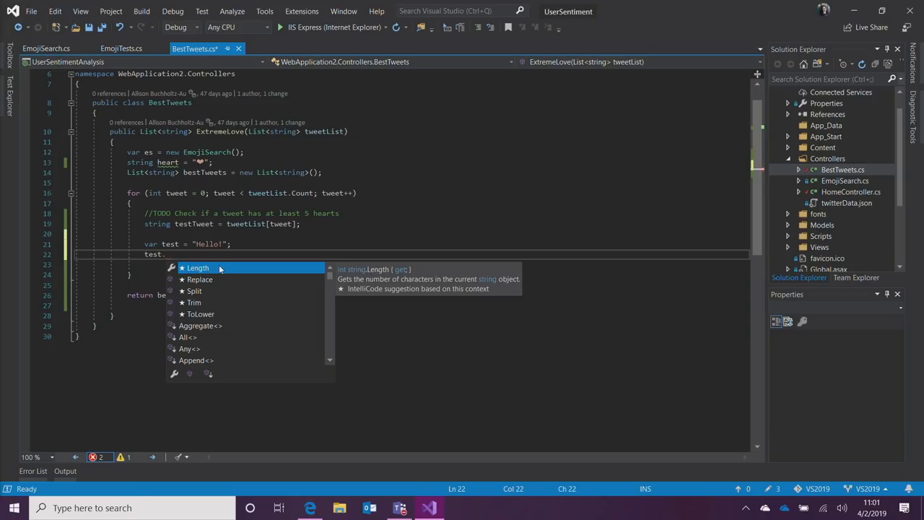
pyautogui.moveTo(204, 281)
pyautogui.write('string[')
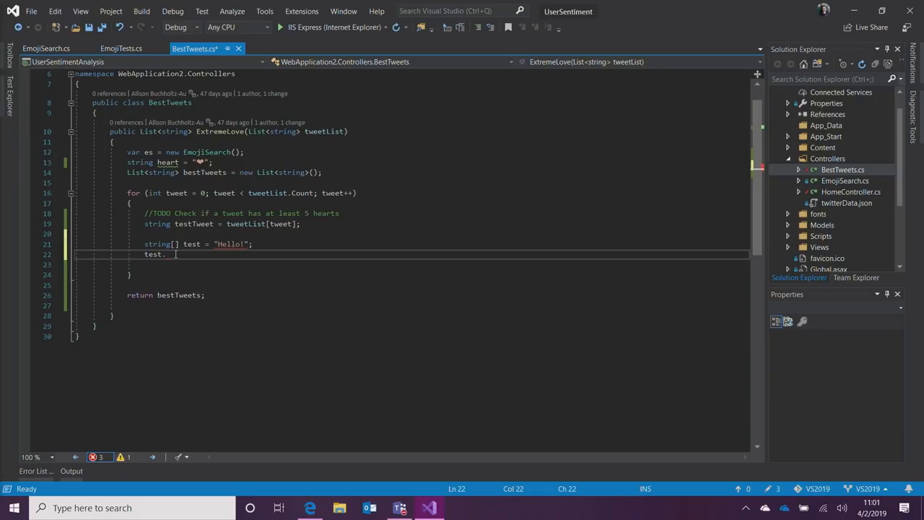
# Step: Make test a string[], clear the stray ArgumentOutOfRangeException text, and type if(test. on line 22
pyautogui.write('.')
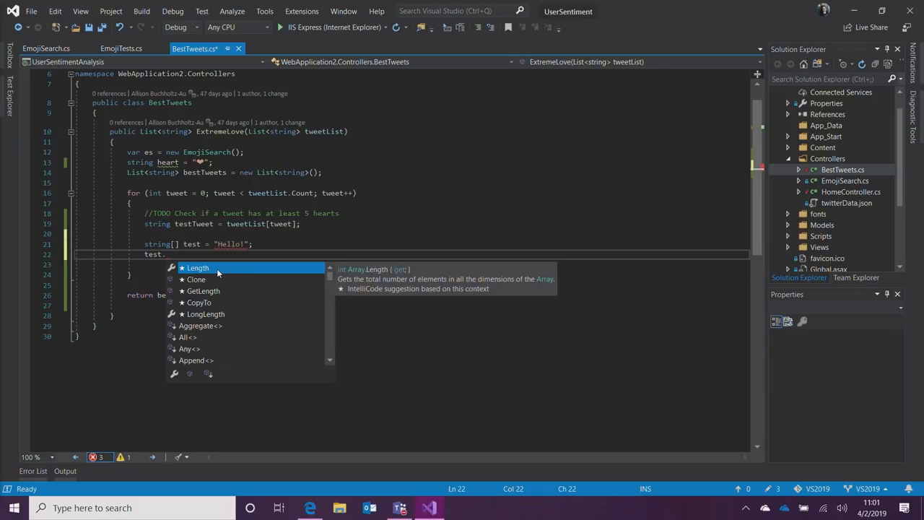
pyautogui.moveTo(206, 275)
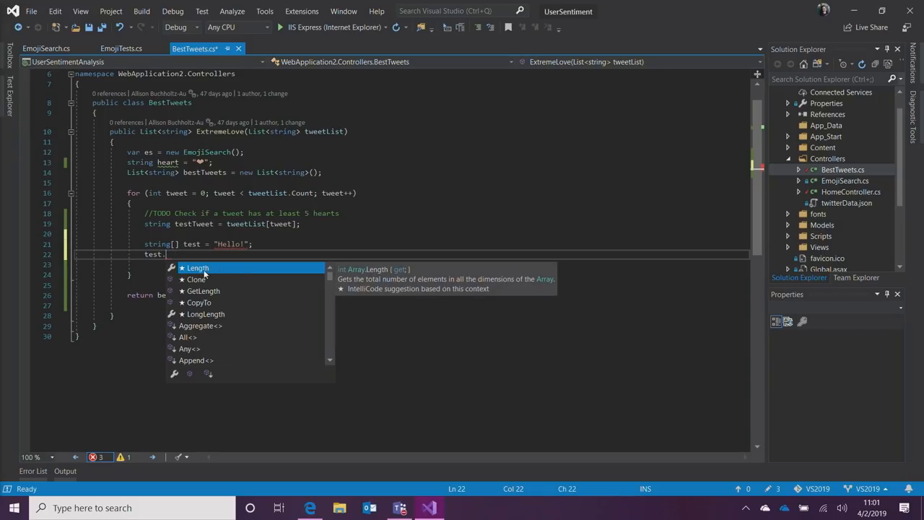
pyautogui.moveTo(215, 298)
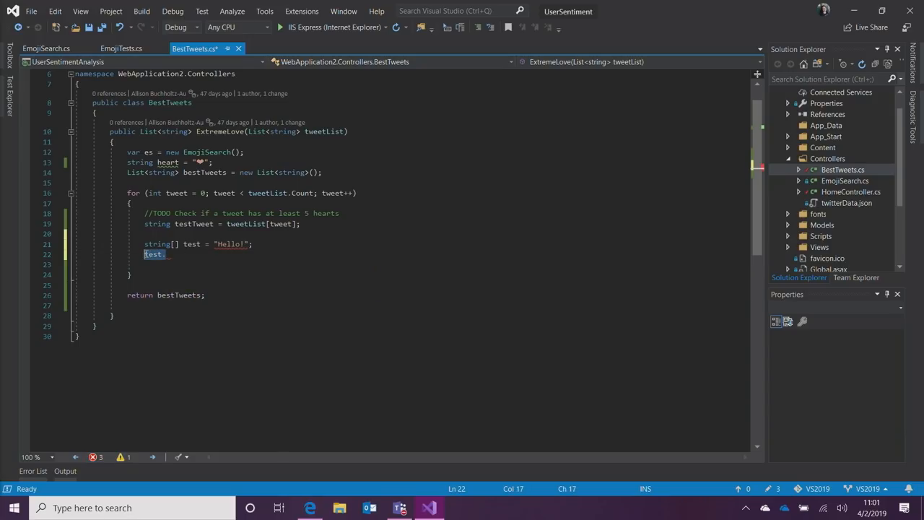
pyautogui.write('ArgumentOutOfRangeException(t')
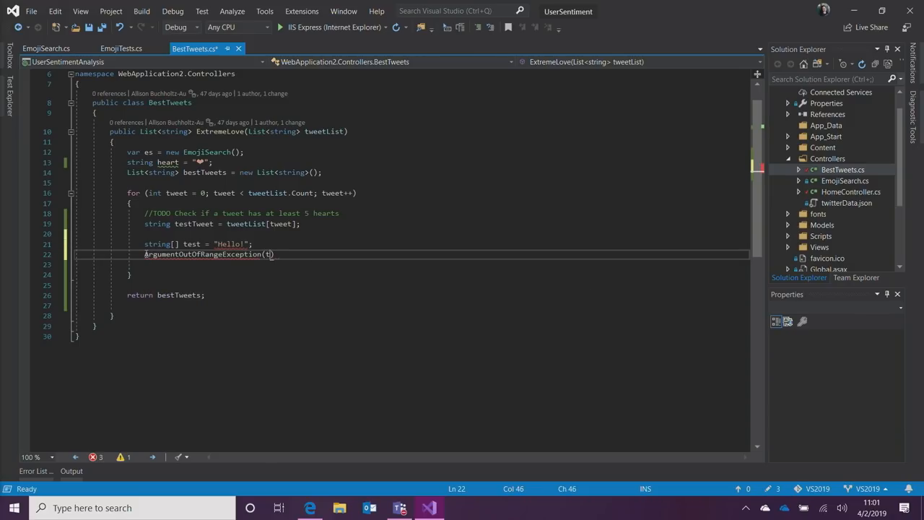
pyautogui.press('Backspace')
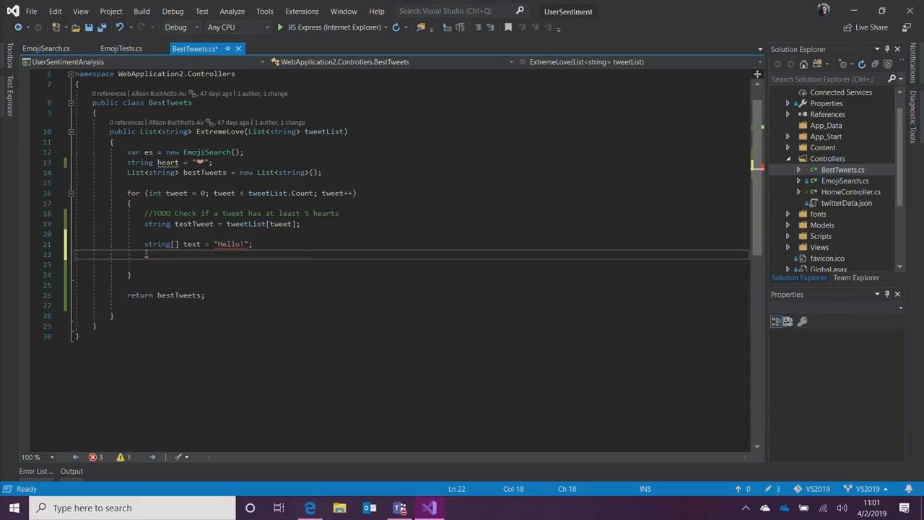
pyautogui.write('if(test.')
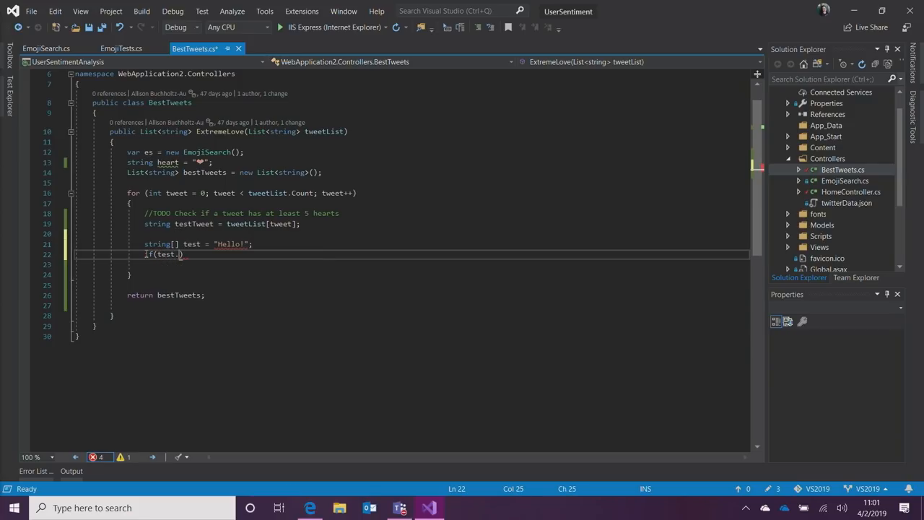
# Step: Delete the test array declaration and partial if line, leaving an empty line in the loop
pyautogui.write('.')
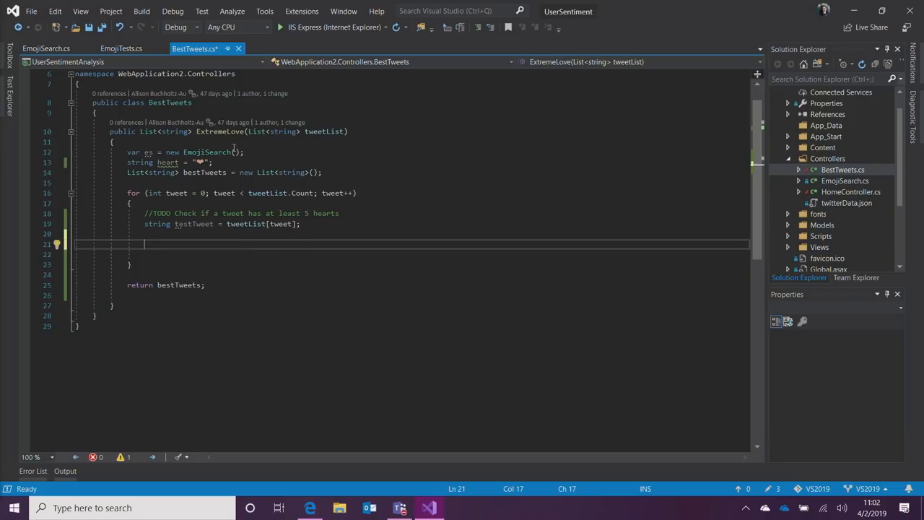
pyautogui.moveTo(273, 242)
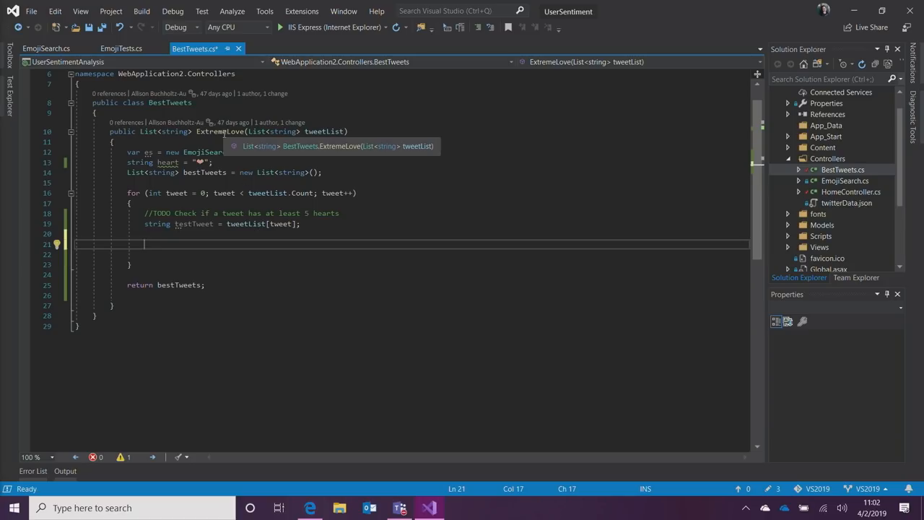
pyautogui.moveTo(215, 247)
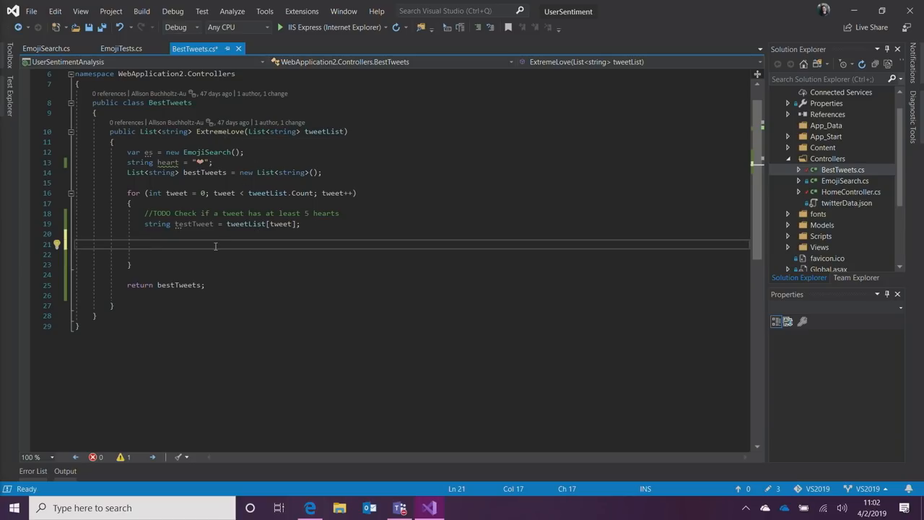
pyautogui.moveTo(192, 248)
pyautogui.write('if')
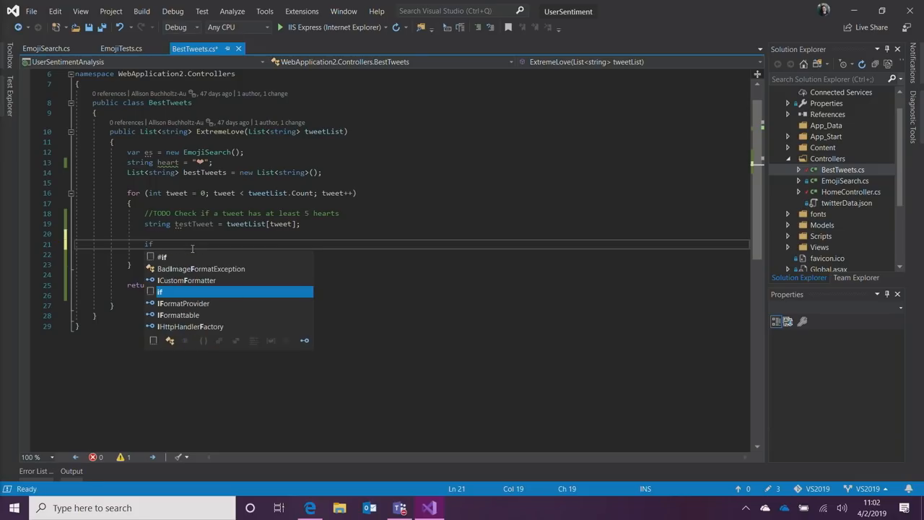
# Step: Start the if(es. condition and search Visual Studio for 'intellicode'
pyautogui.write('(es.')
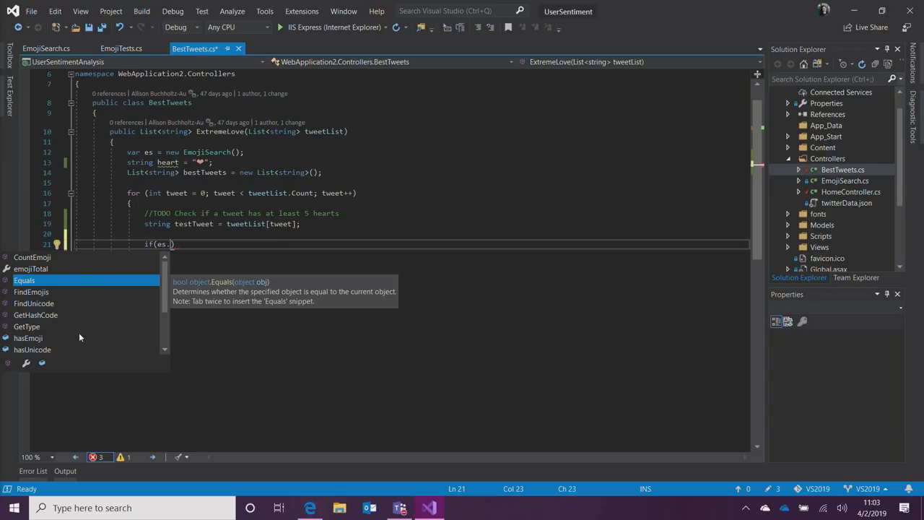
pyautogui.moveTo(310, 236)
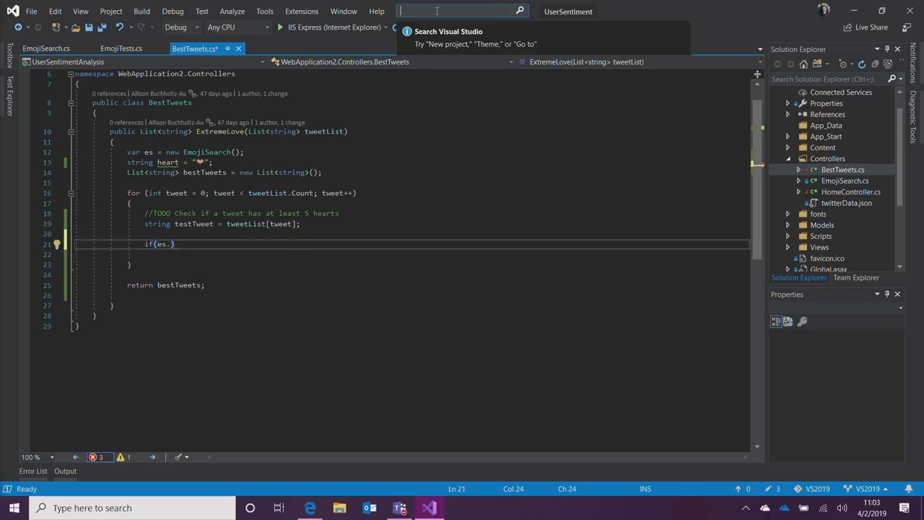
pyautogui.write('intellicode')
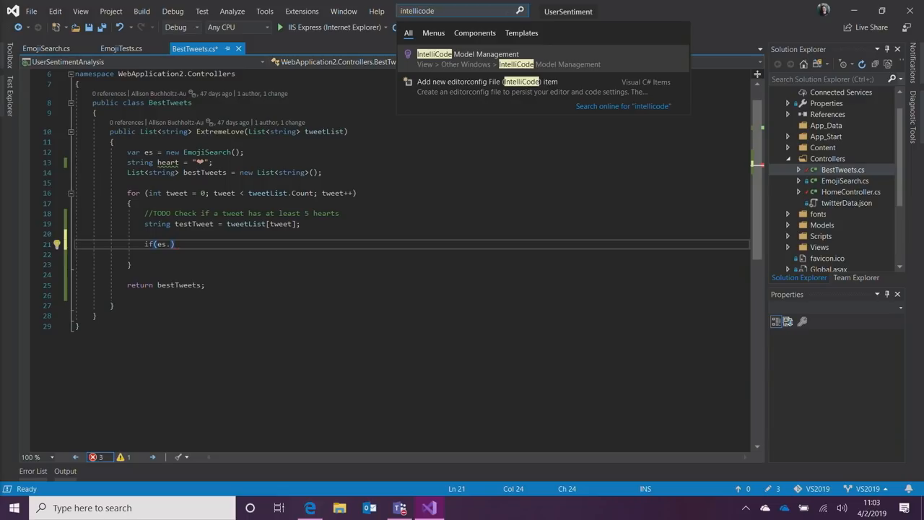
# Step: Open IntelliCode Model Management and train a model on the UserSentiment code
pyautogui.click(468, 54)
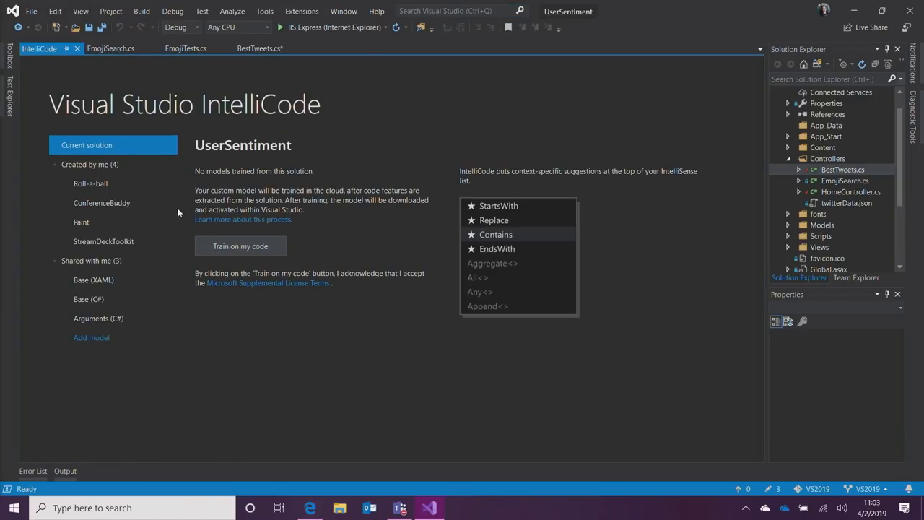
pyautogui.moveTo(373, 179)
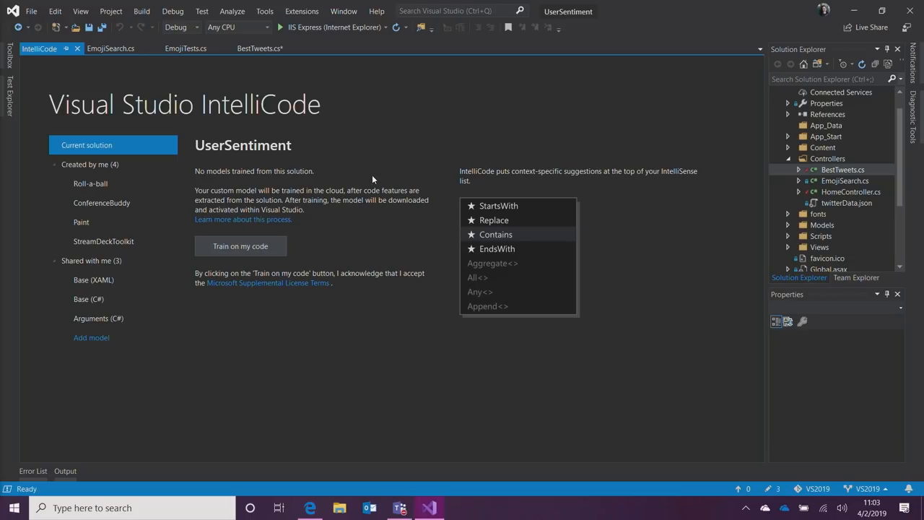
pyautogui.moveTo(241, 246)
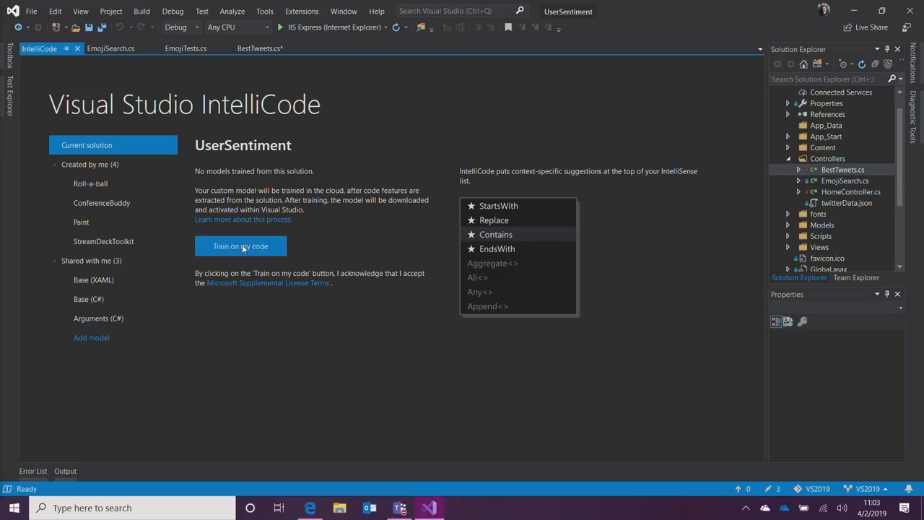
pyautogui.click(241, 246)
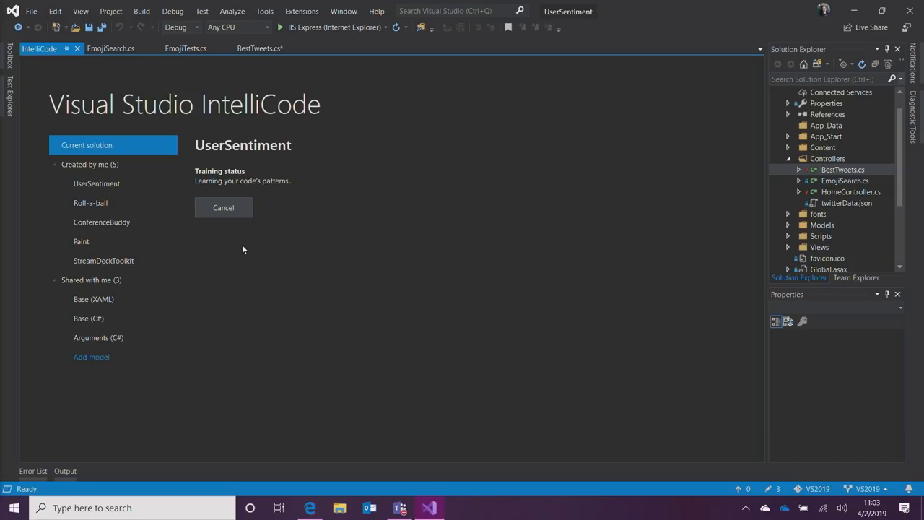
pyautogui.moveTo(320, 192)
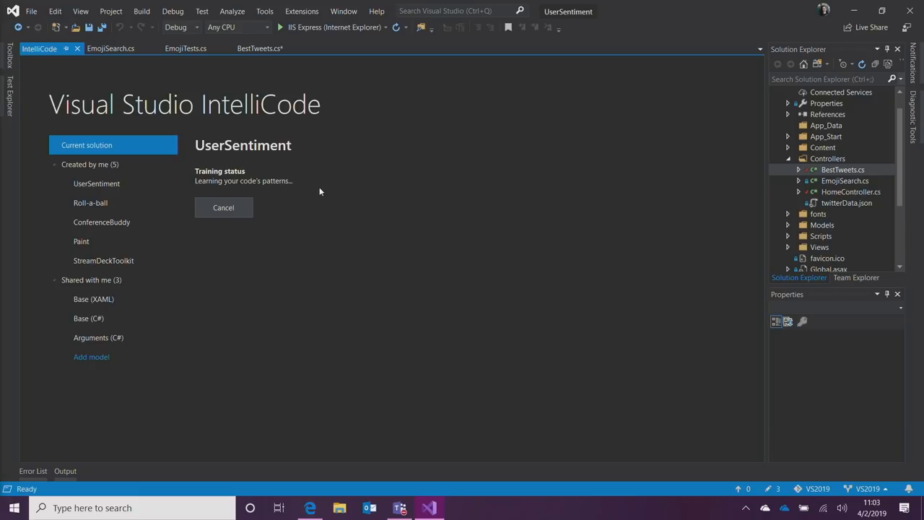
pyautogui.moveTo(341, 154)
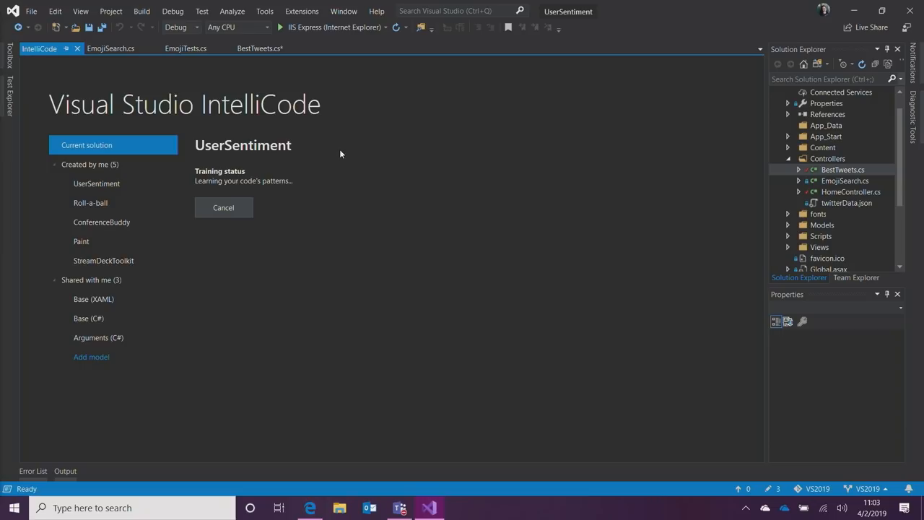
pyautogui.moveTo(330, 192)
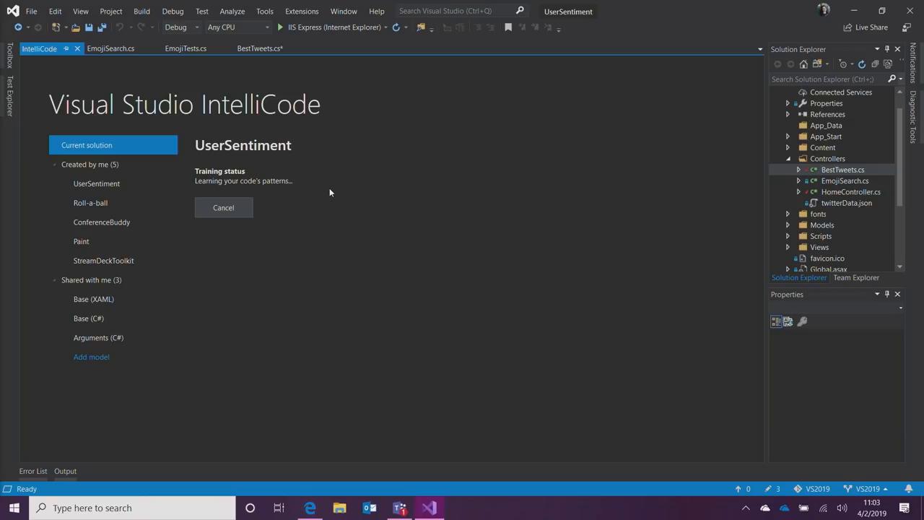
pyautogui.moveTo(341, 186)
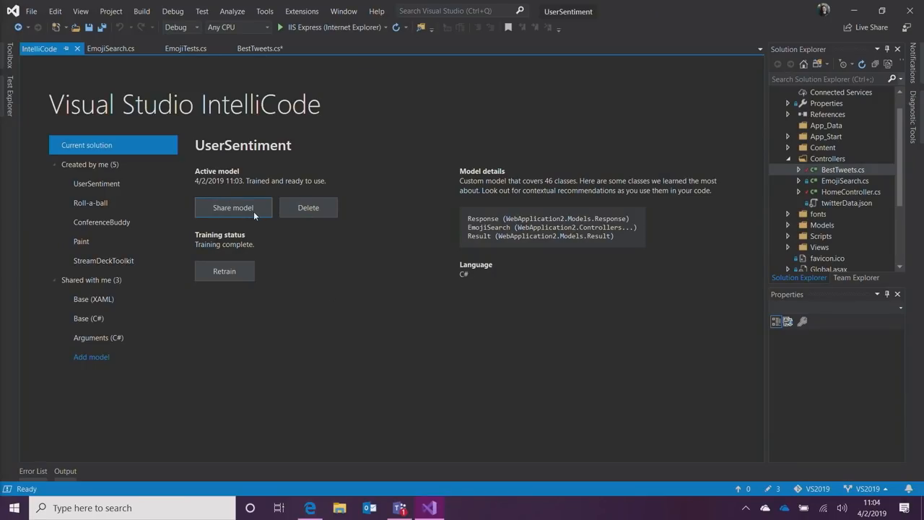
# Step: Copy the UserSentiment model's sharing link and dismiss the link-copied notification
pyautogui.click(232, 207)
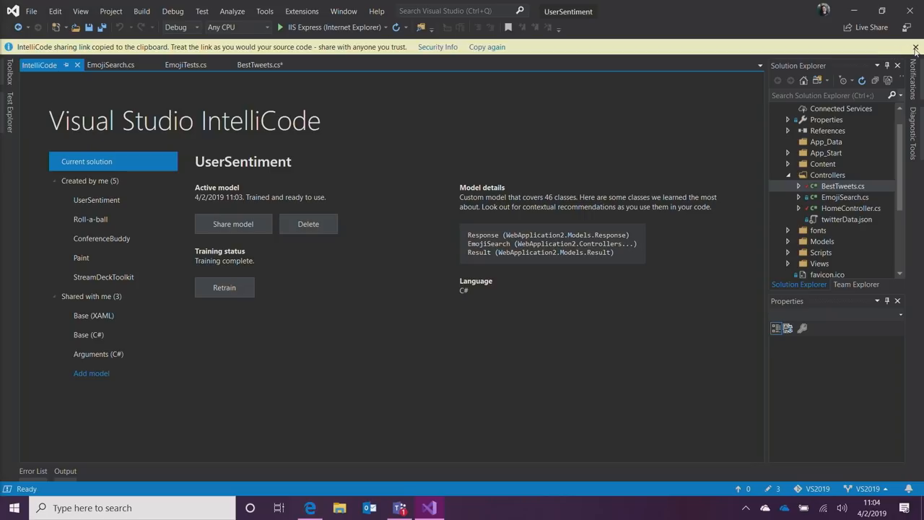
pyautogui.click(915, 47)
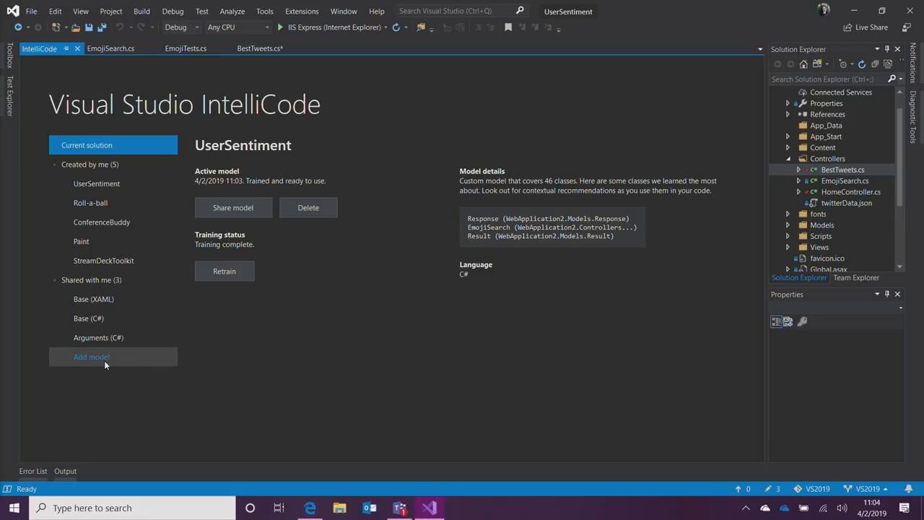
pyautogui.moveTo(347, 369)
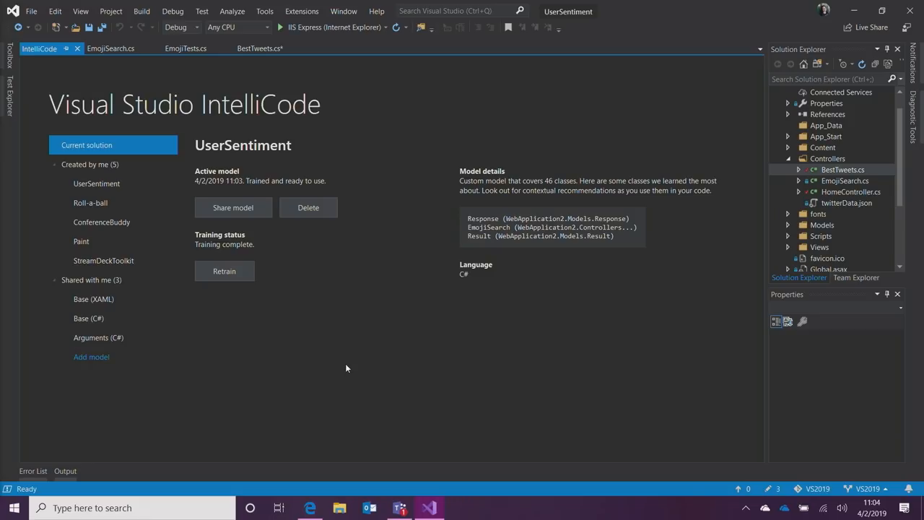
pyautogui.moveTo(338, 284)
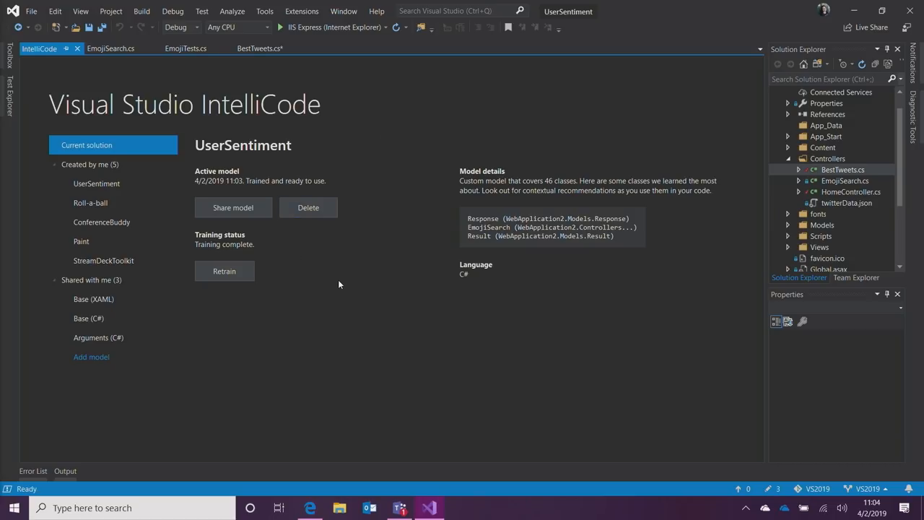
pyautogui.click(110, 48)
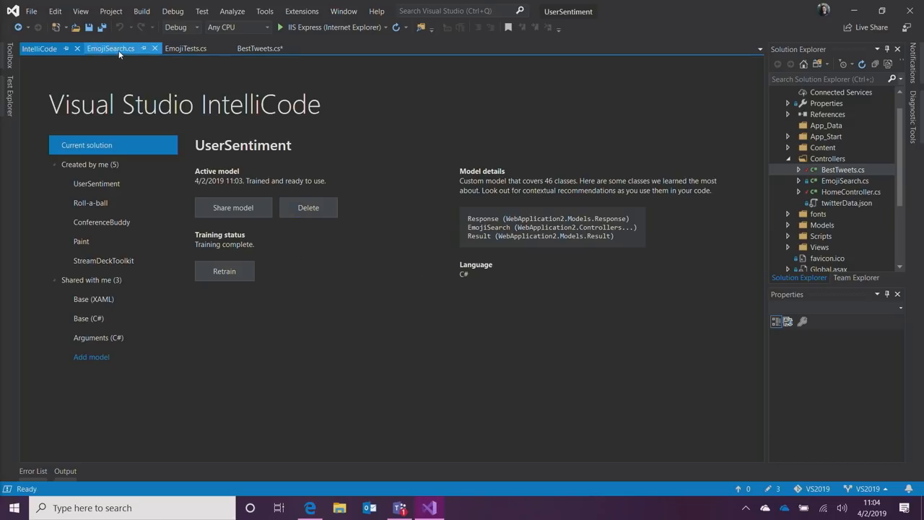
# Step: Write if(es.CountEmoji(heart, testTweet) > 5) { bestTweets.Add(testTweet); } in BestTweets.cs
pyautogui.click(260, 48)
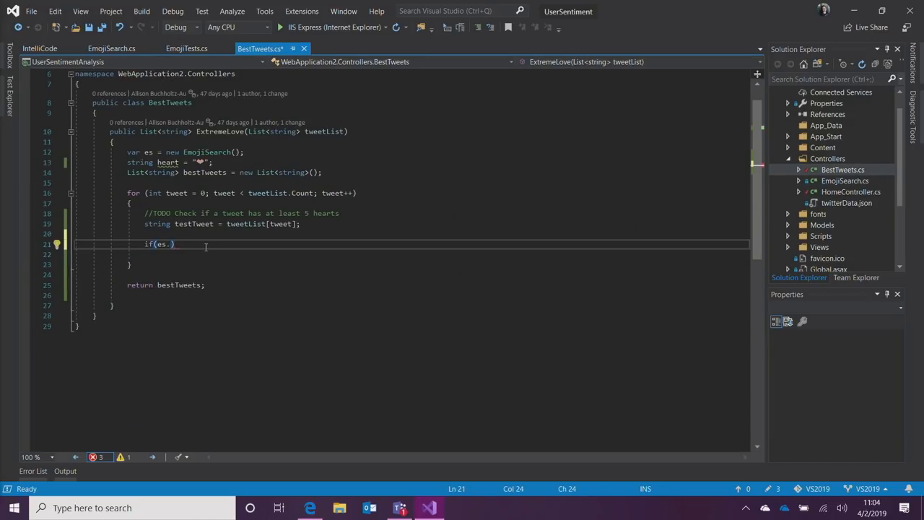
pyautogui.write('.')
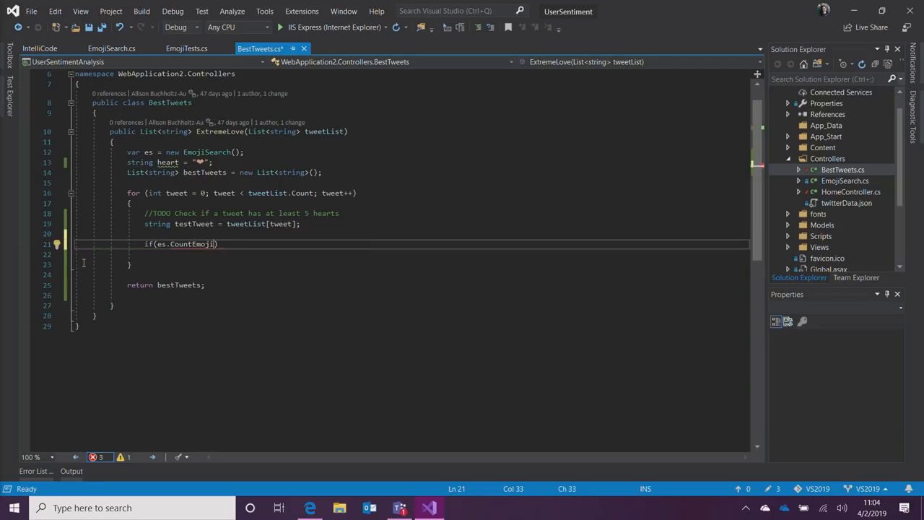
pyautogui.write('(heart')
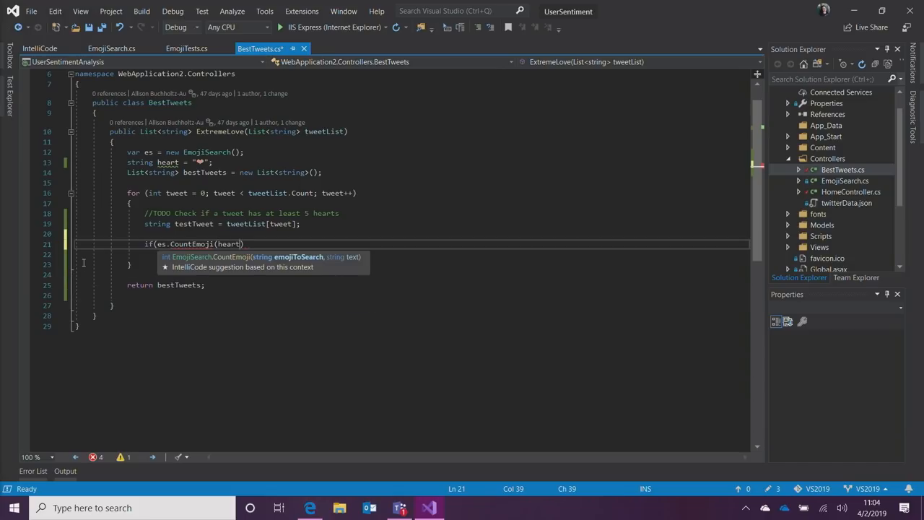
pyautogui.write(',')
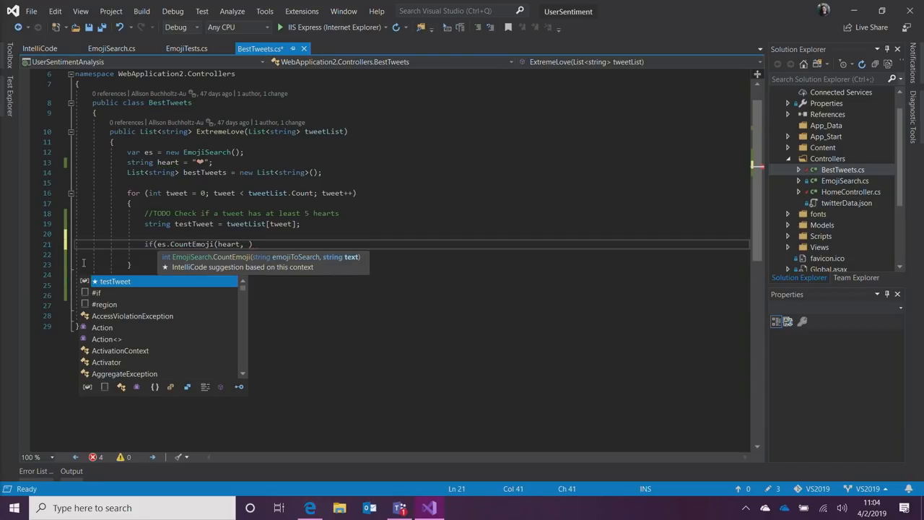
pyautogui.write('testTweet')
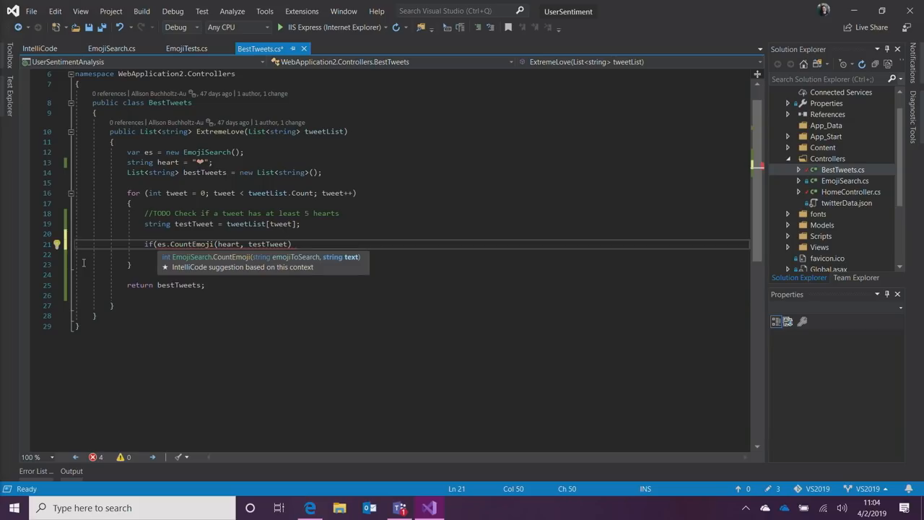
pyautogui.doubleClick(267, 244)
pyautogui.write(' > 5')
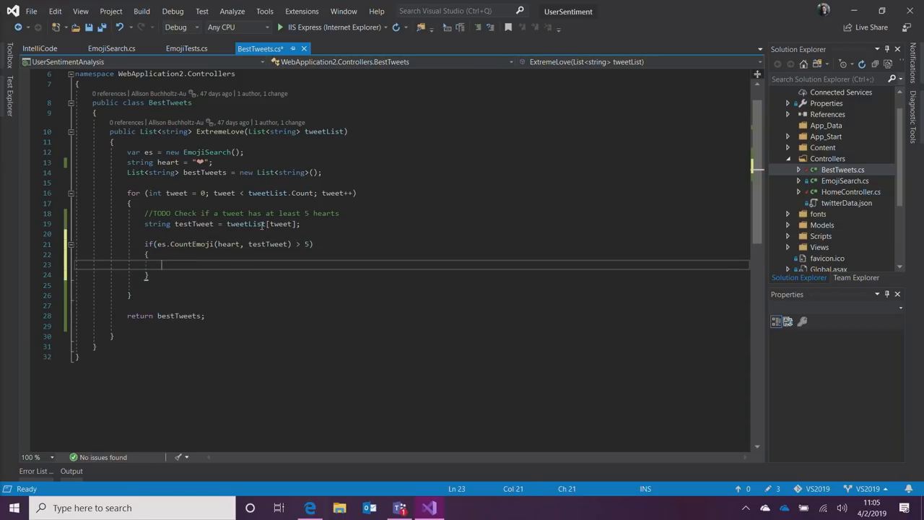
pyautogui.write('bestTweets.Add(')
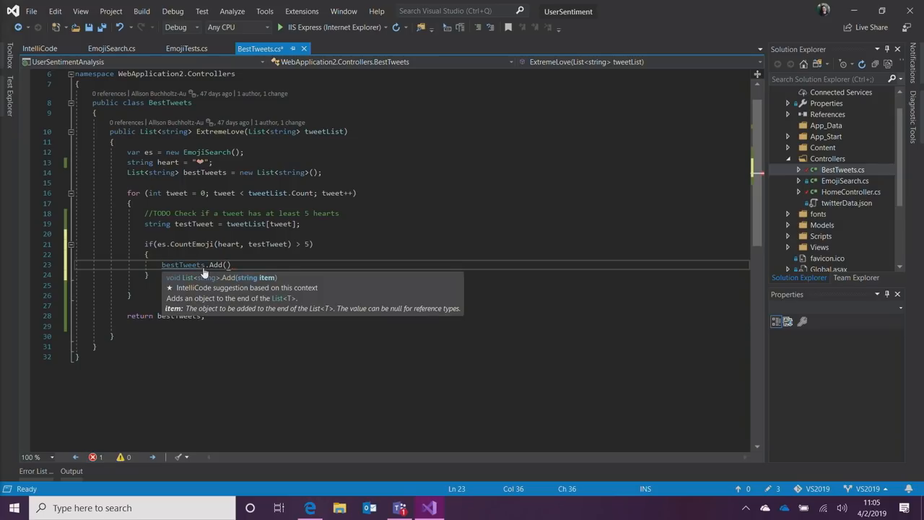
pyautogui.write('testTweet')
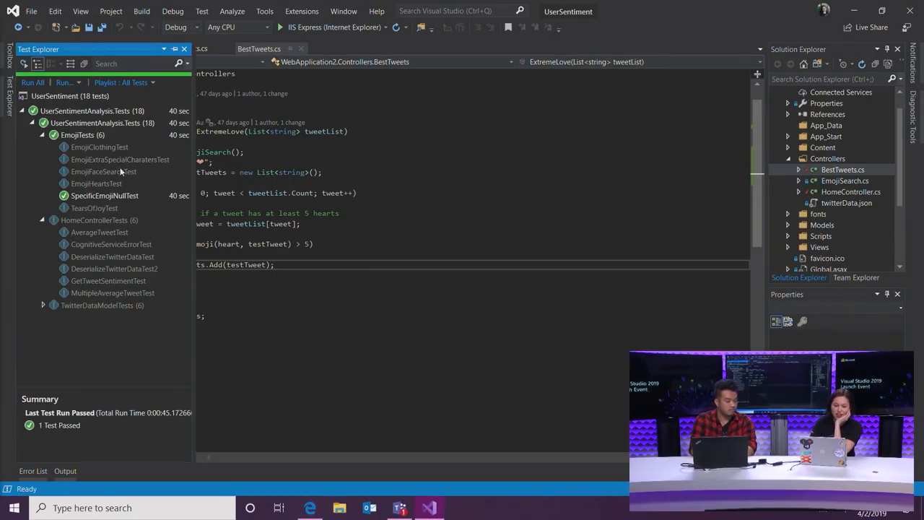
# Step: Run Debug Selected Tests on SpecificEmojiNullTest from Test Explorer
pyautogui.rightClick(105, 196)
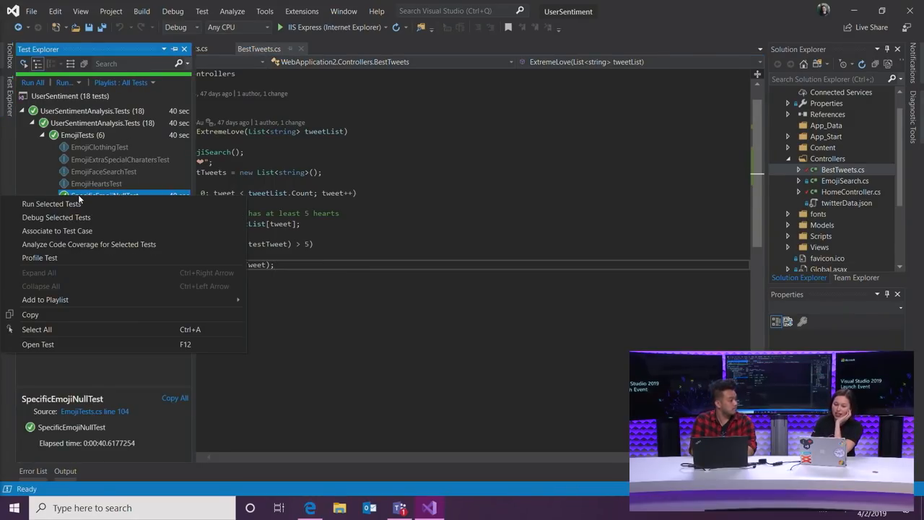
pyautogui.moveTo(69, 217)
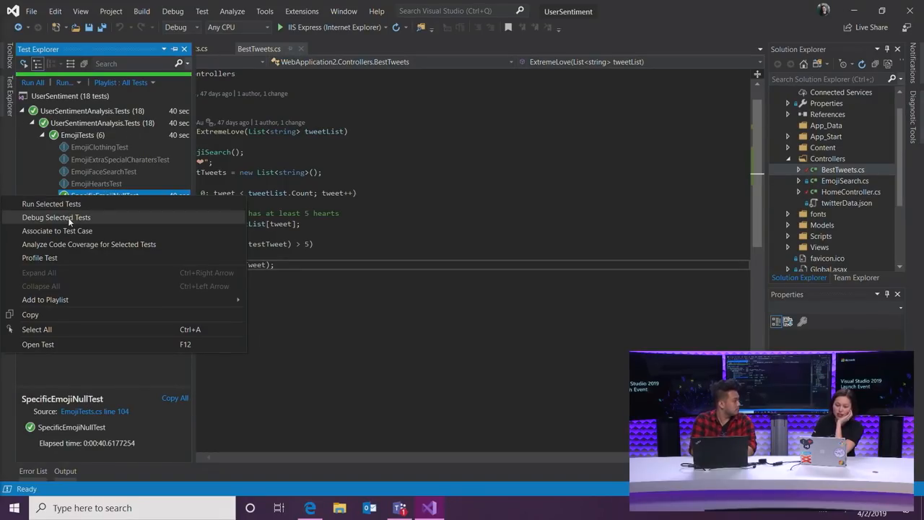
pyautogui.click(56, 217)
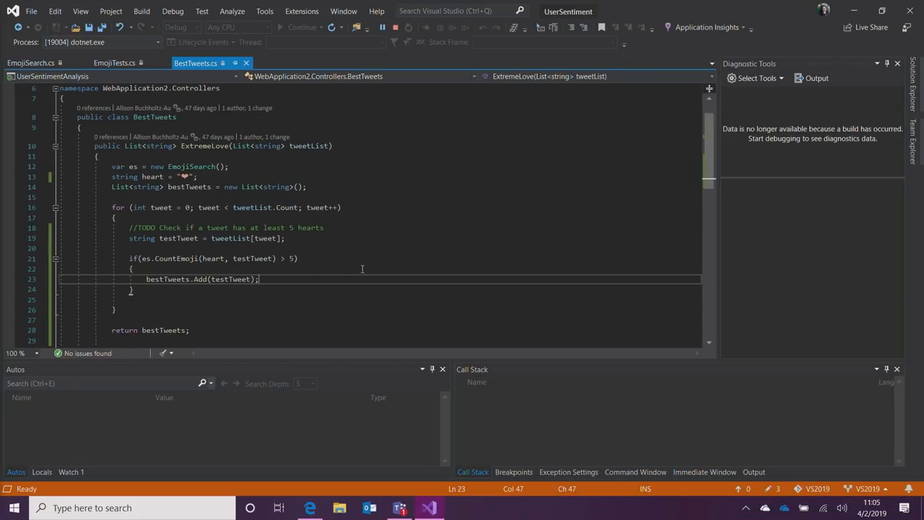
# Step: Break on the ArgumentNullException in SpecificEmoji and start Live Share from the Exception helper
pyautogui.click(302, 27)
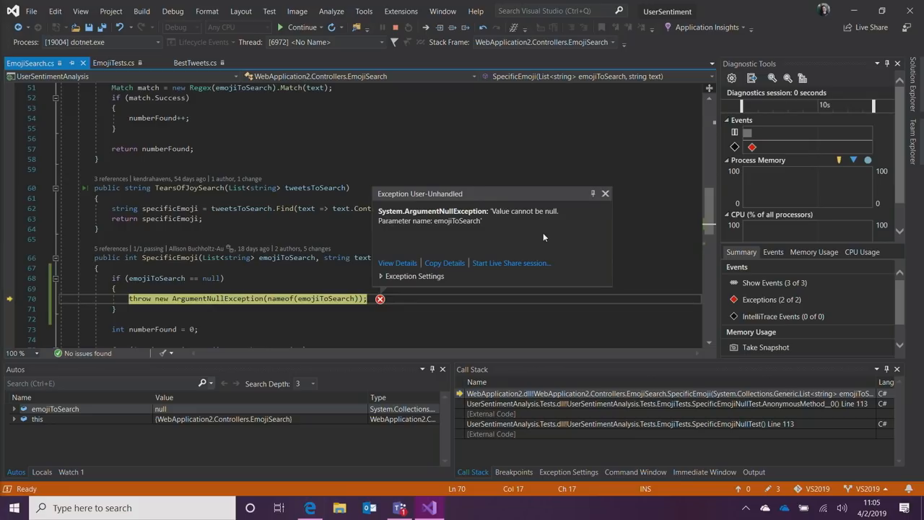
pyautogui.moveTo(517, 196)
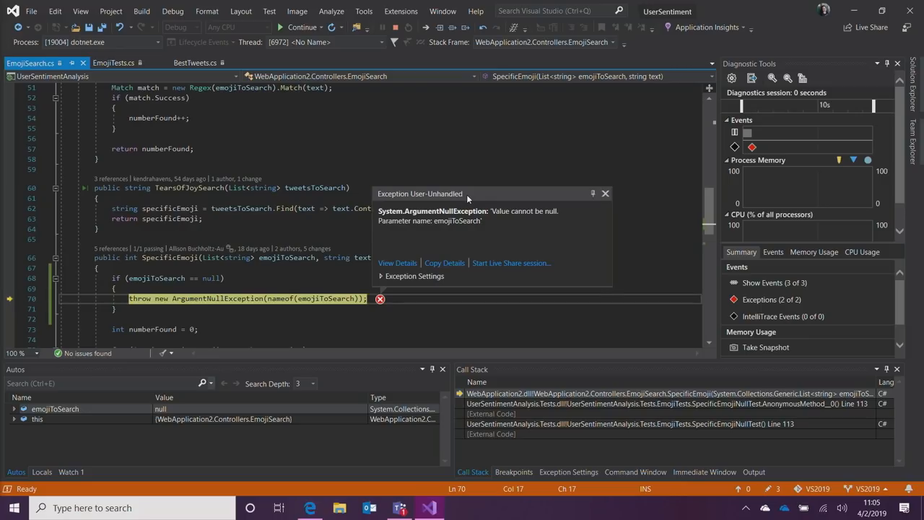
pyautogui.moveTo(535, 199)
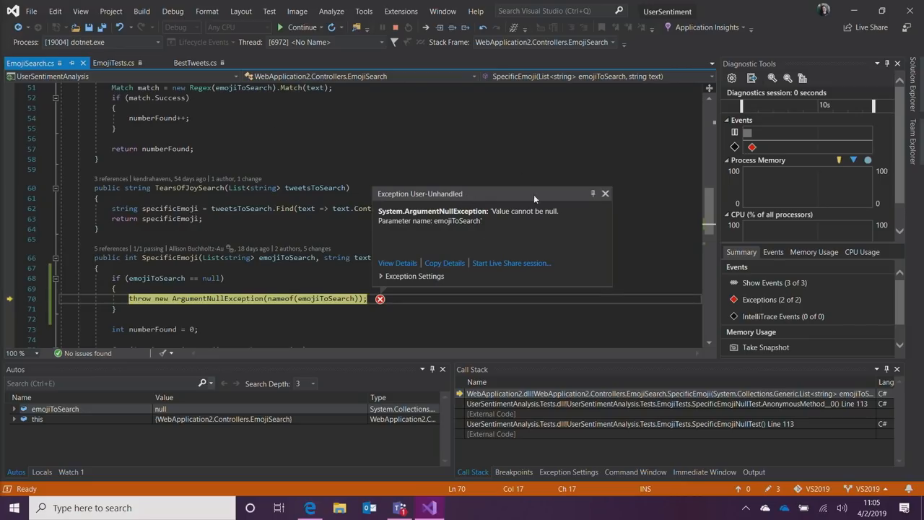
pyautogui.moveTo(532, 238)
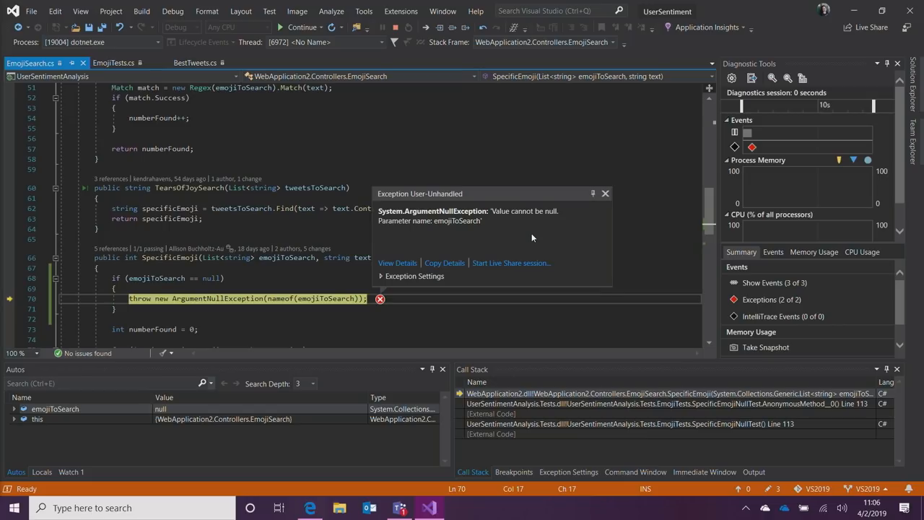
pyautogui.click(510, 262)
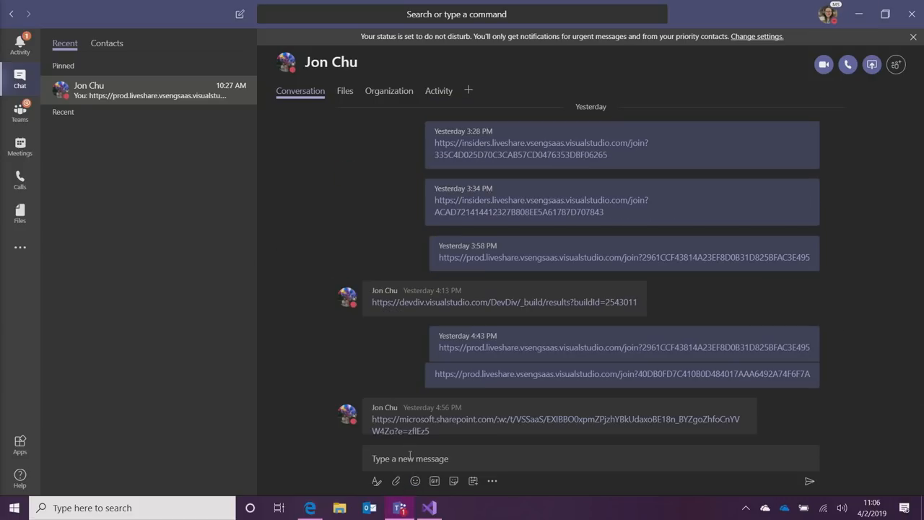
# Step: Paste the Live Share join URL into the Teams chat and send it
pyautogui.write('https://prod.liveshare.vsengsaas.visualstudio.com/join?52B0CA982B7E38C8587570F296167D4983F5')
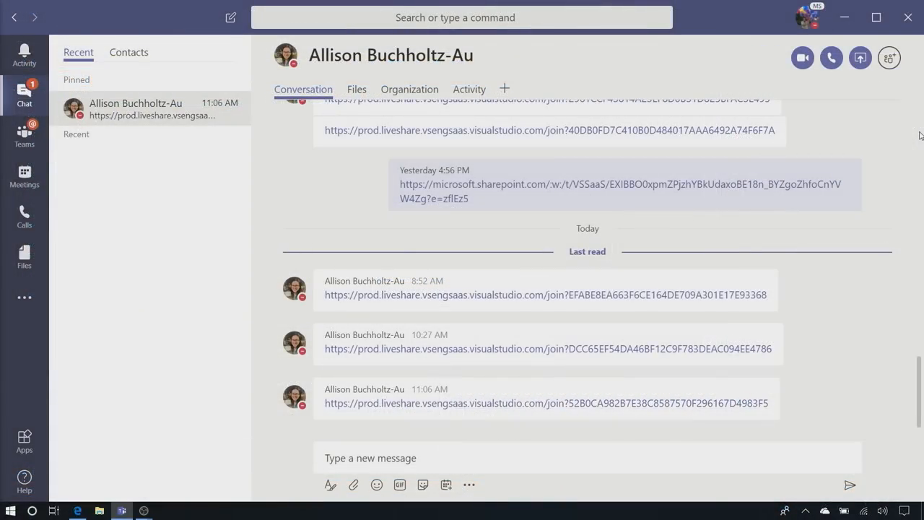
pyautogui.moveTo(50, 187)
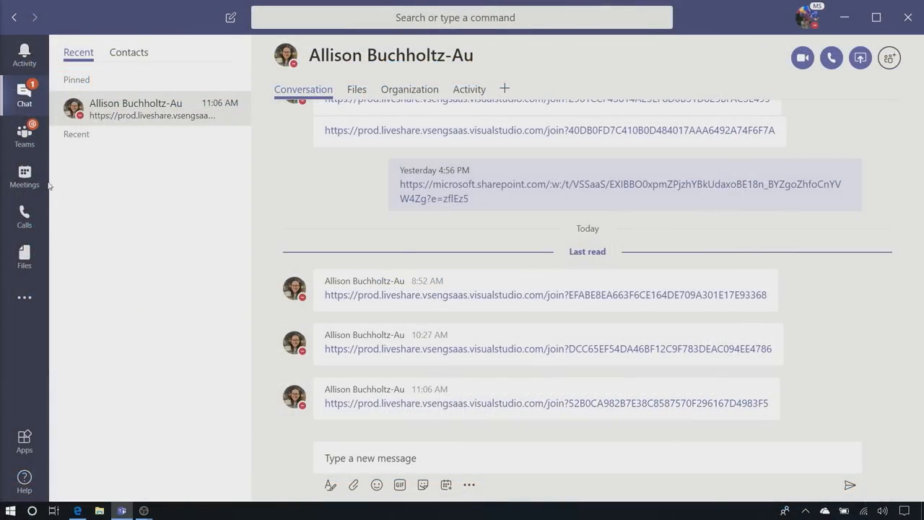
pyautogui.moveTo(652, 346)
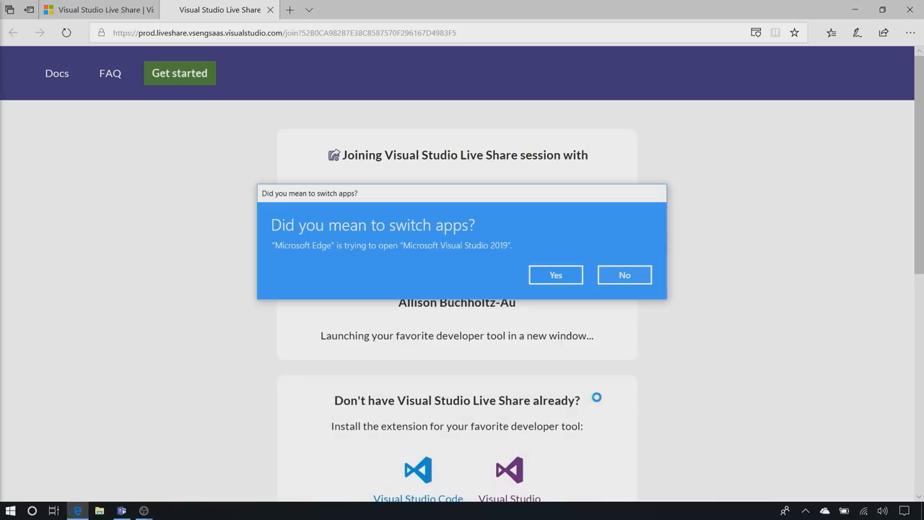
# Step: Confirm the switch-apps prompt so the join link launches Visual Studio 2019
pyautogui.click(556, 275)
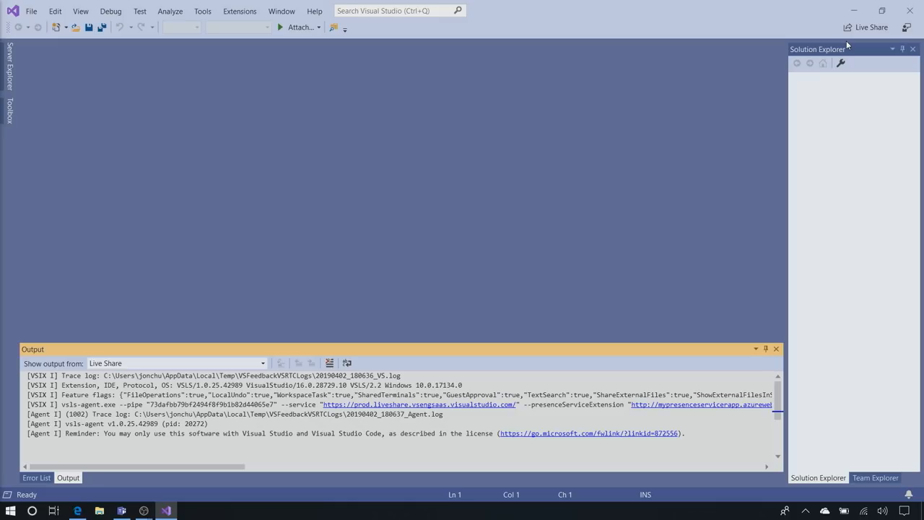
# Step: Join the Live Share session as guest, landing on EmojiSearch.cs at the host's throw line
pyautogui.click(866, 27)
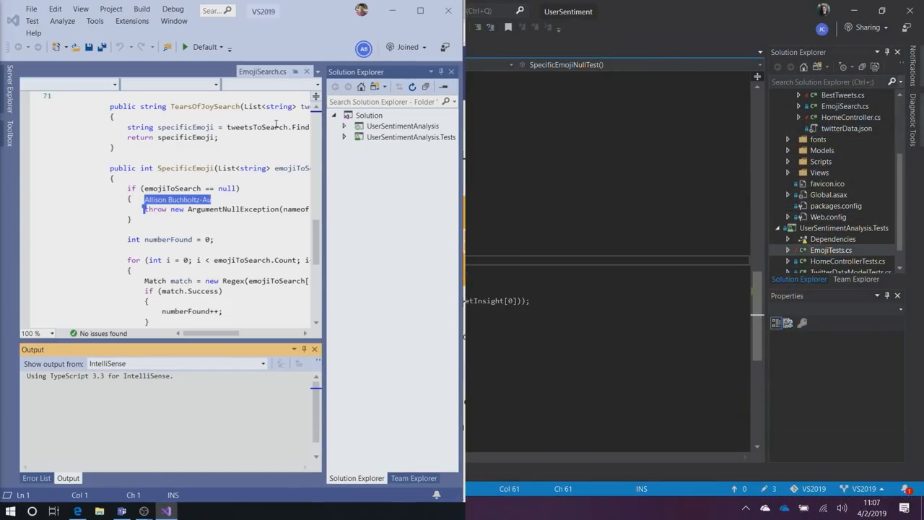
# Step: Type '!!!!!!!!' and 'hi there' while browsing the UserSentimentAnalysis project tree
pyautogui.click(266, 72)
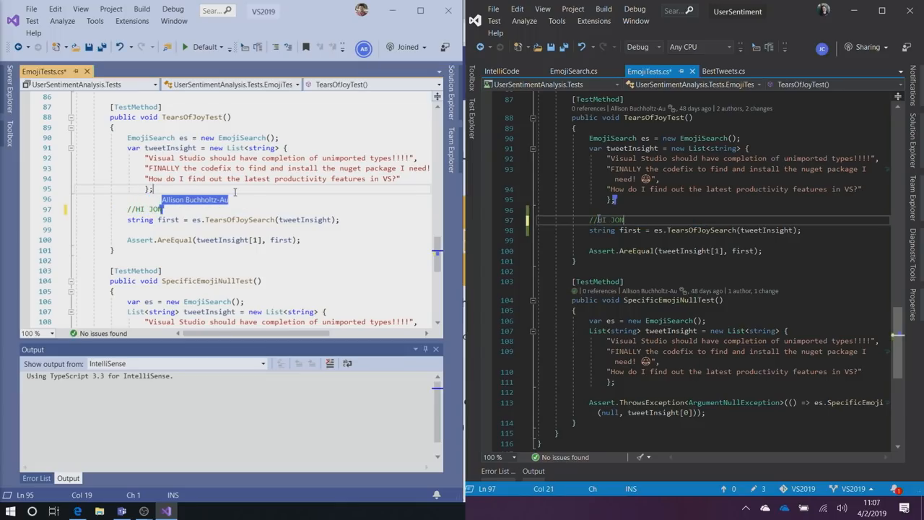
pyautogui.write('!!!!!!!!')
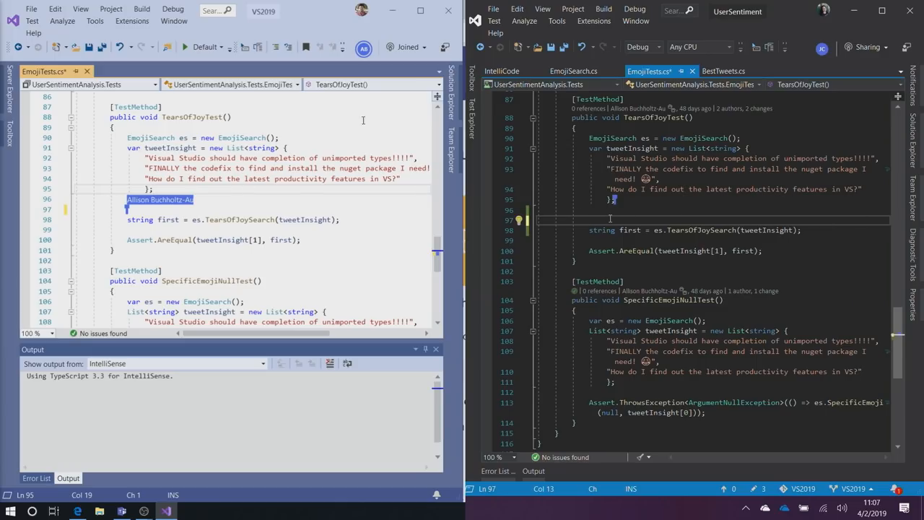
pyautogui.click(451, 101)
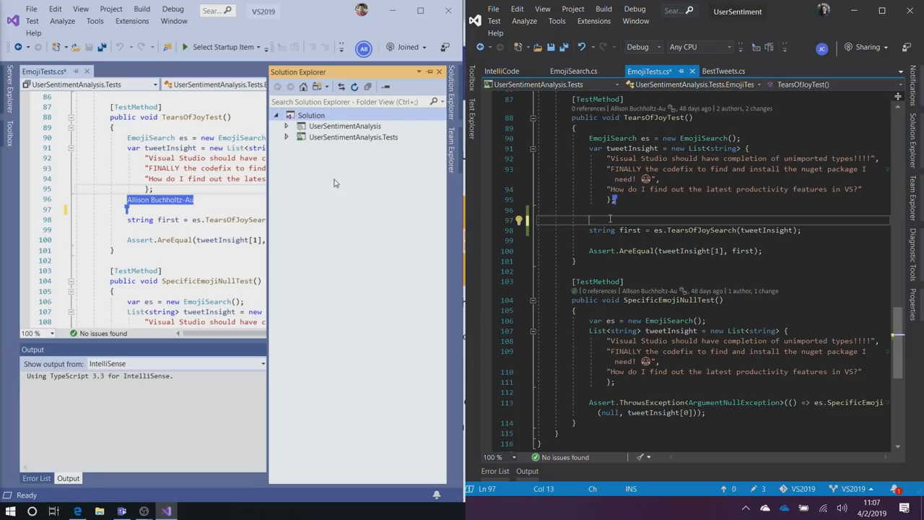
pyautogui.click(287, 126)
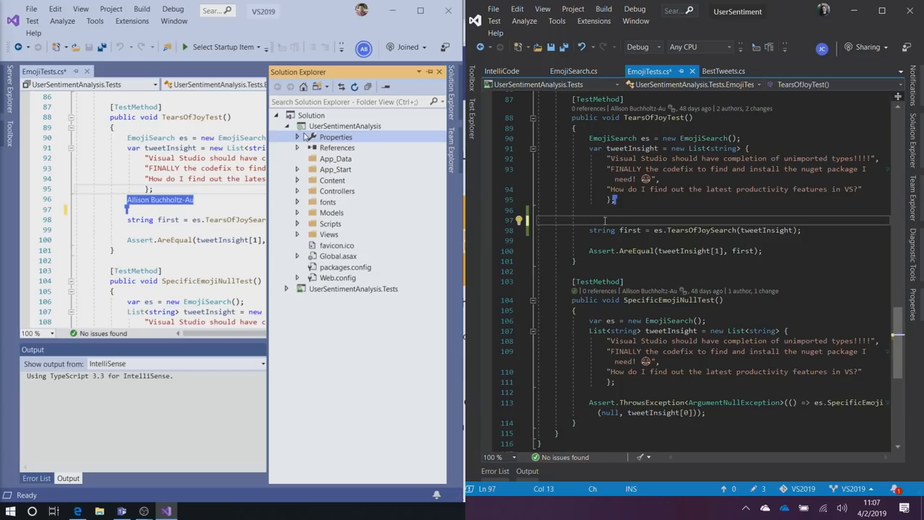
pyautogui.click(297, 169)
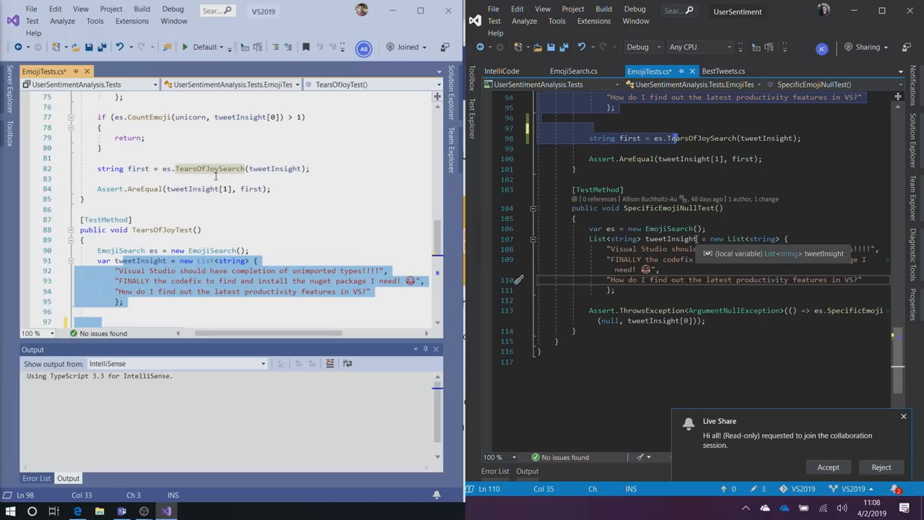
pyautogui.moveTo(851, 394)
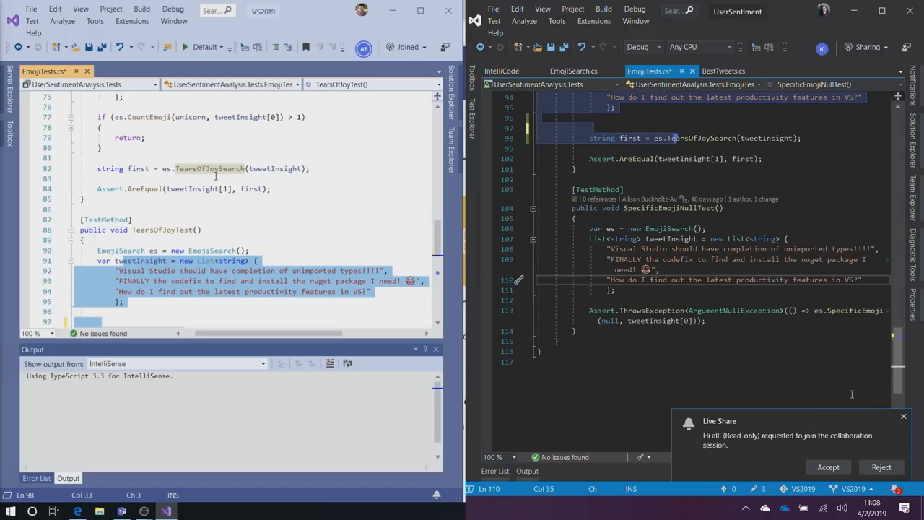
pyautogui.moveTo(876, 437)
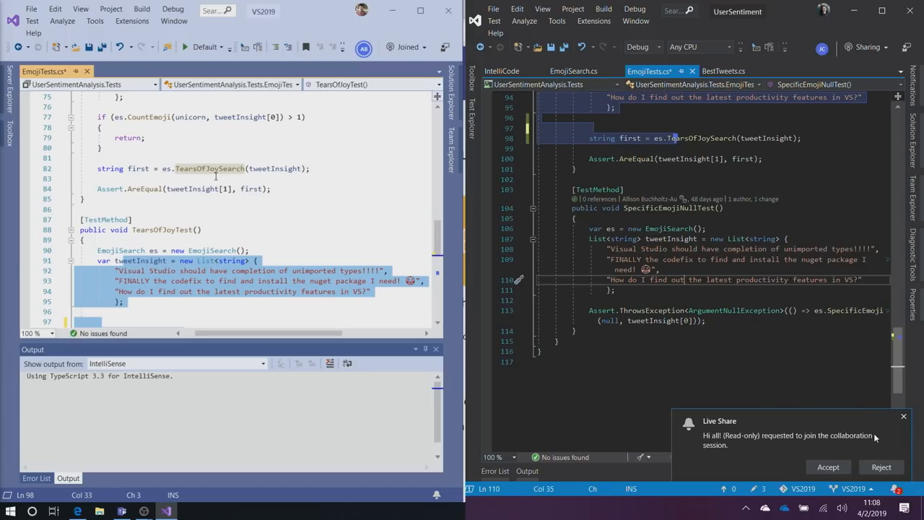
pyautogui.moveTo(881, 467)
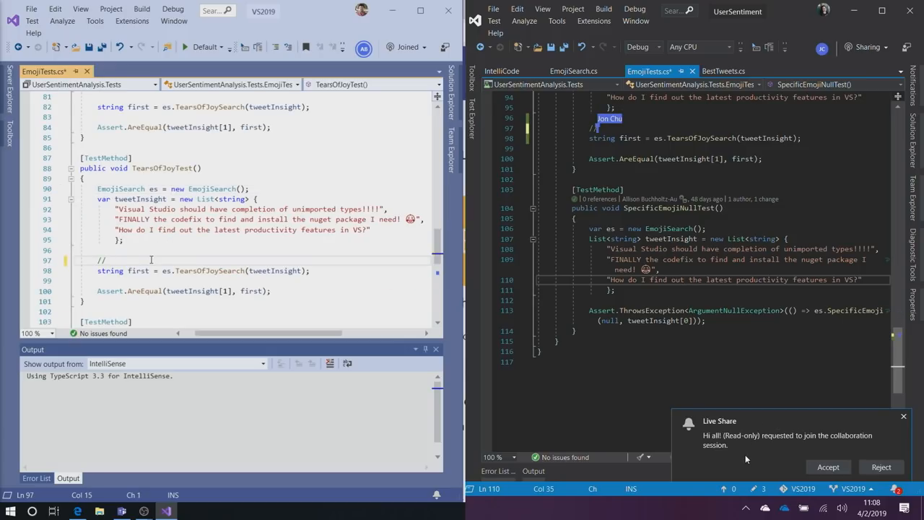
pyautogui.write('hi there')
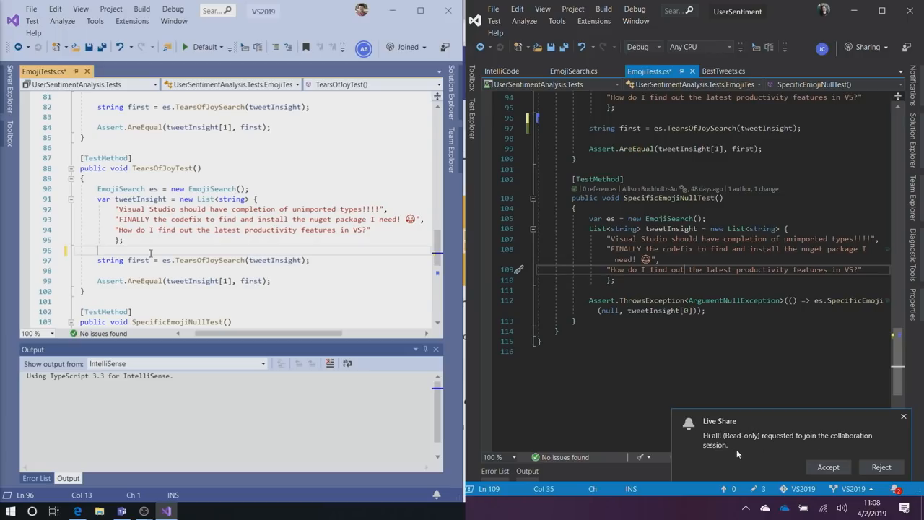
pyautogui.moveTo(738, 453)
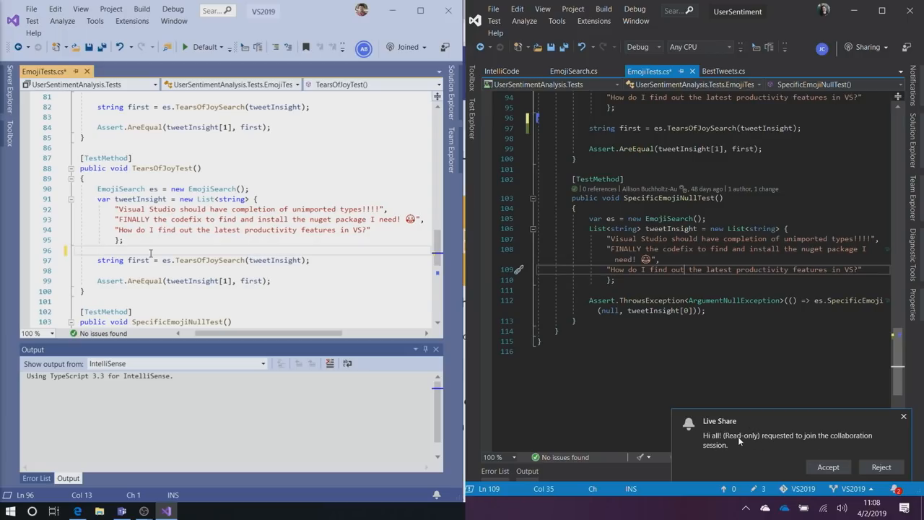
pyautogui.moveTo(821, 423)
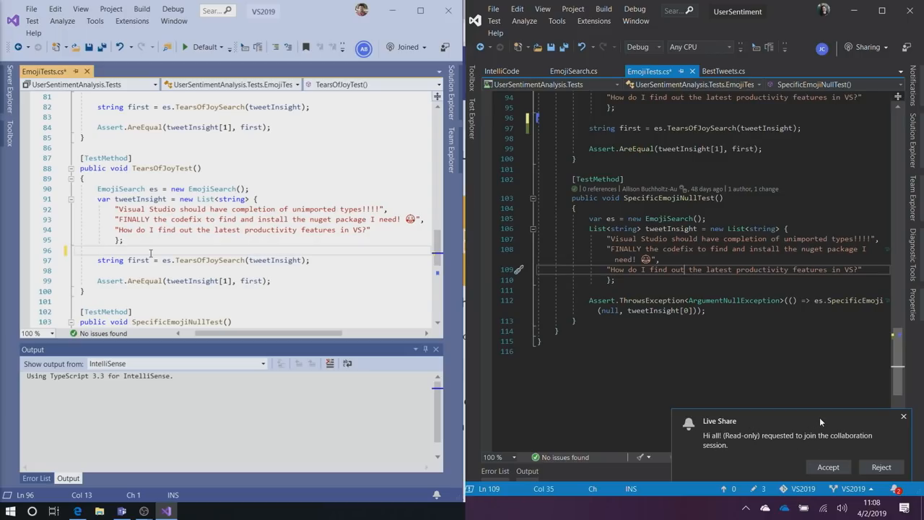
pyautogui.moveTo(764, 424)
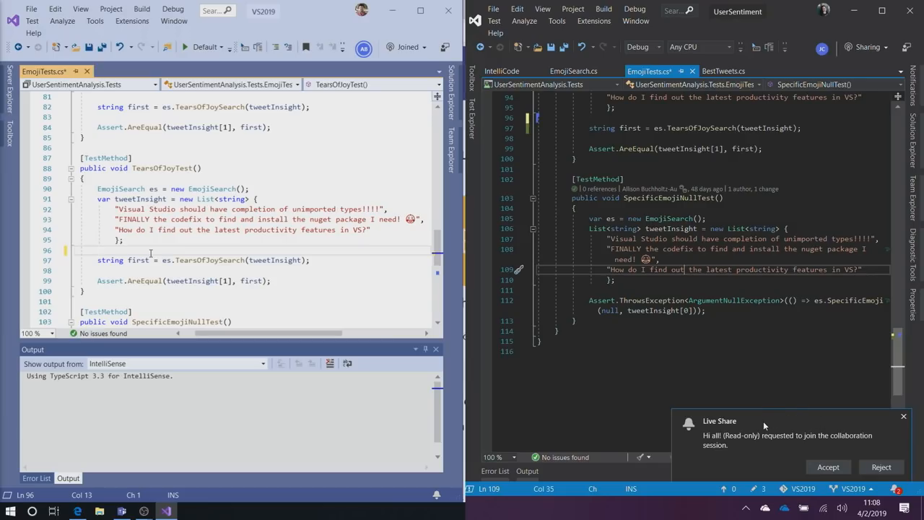
pyautogui.moveTo(740, 444)
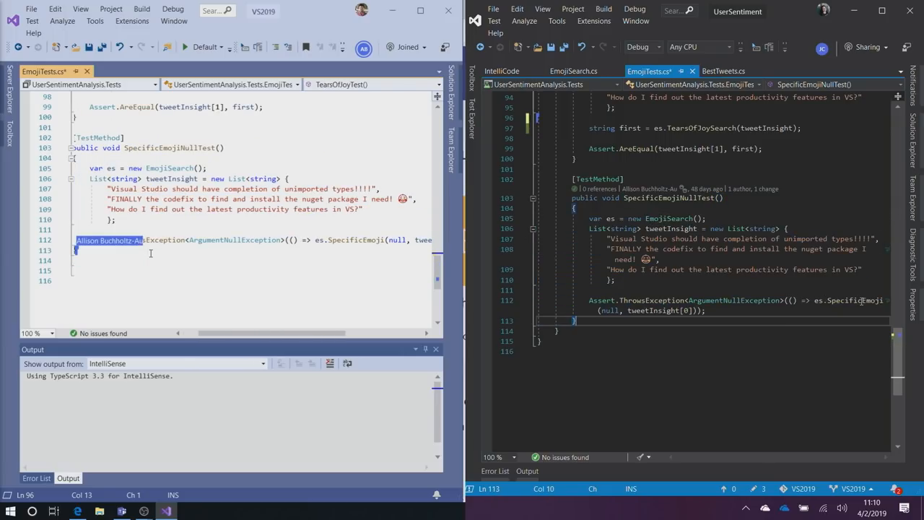
pyautogui.moveTo(671, 198)
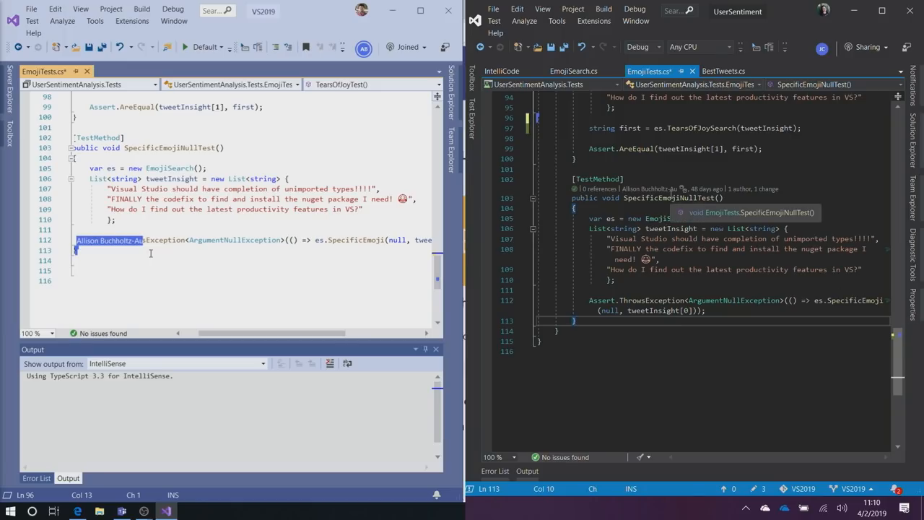
pyautogui.moveTo(183, 230)
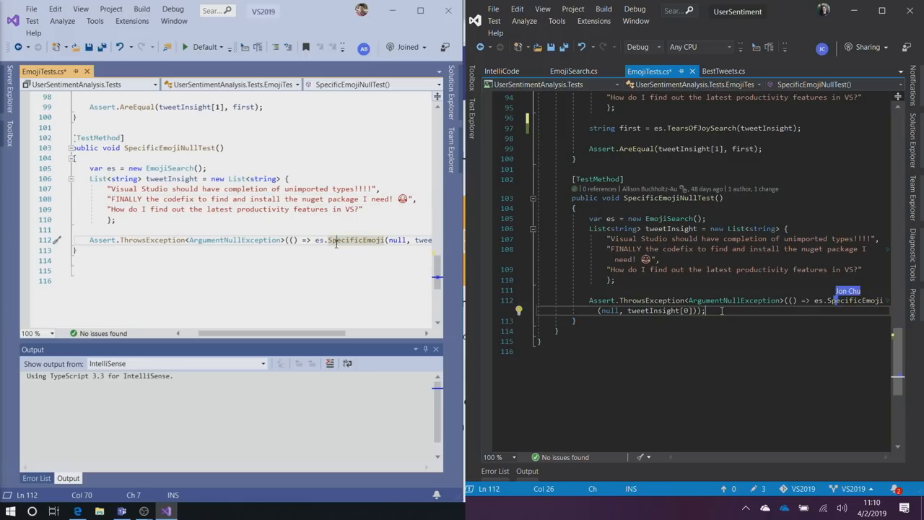
# Step: Bring up the context menu on the SpecificEmoji call in SpecificEmojiNullTest
pyautogui.rightClick(336, 242)
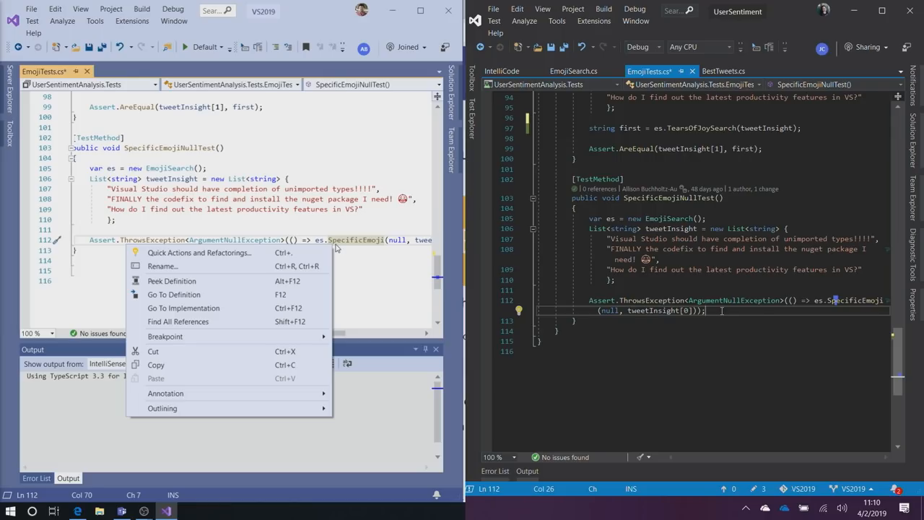
pyautogui.moveTo(173, 294)
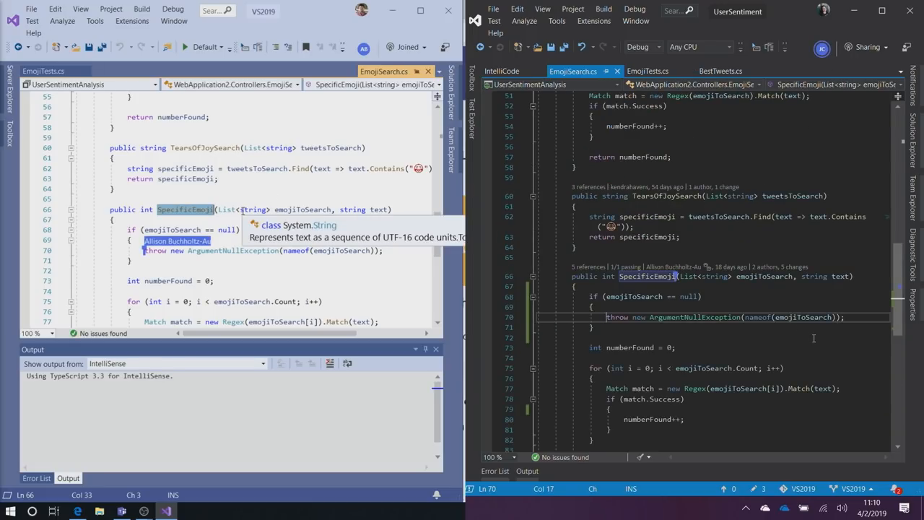
pyautogui.scroll(-3)
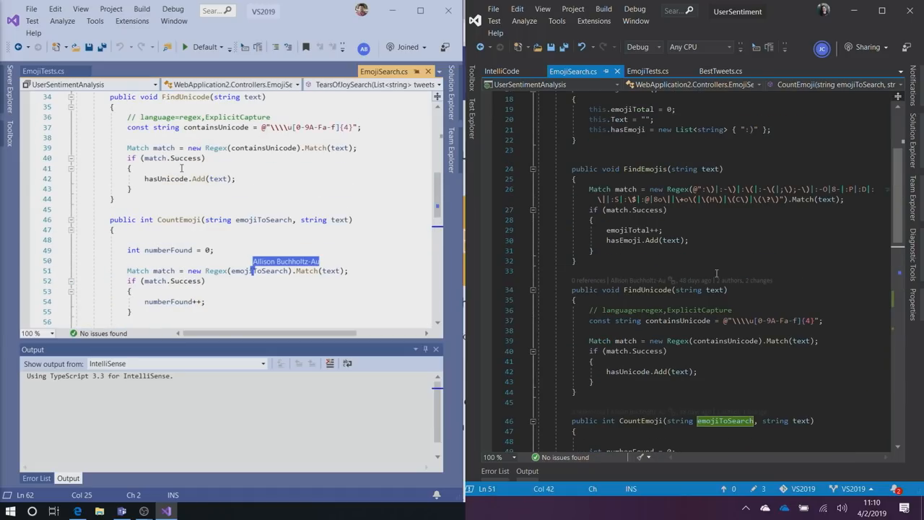
pyautogui.scroll(-3)
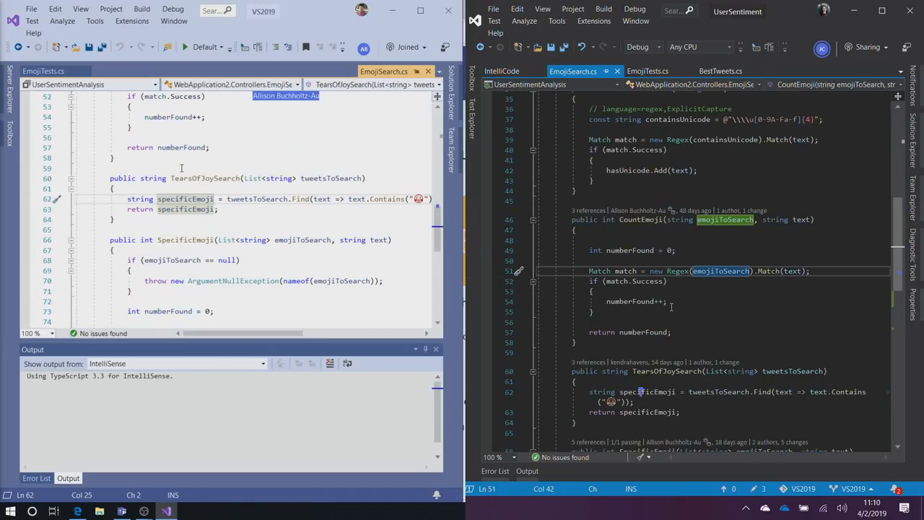
pyautogui.scroll(-3)
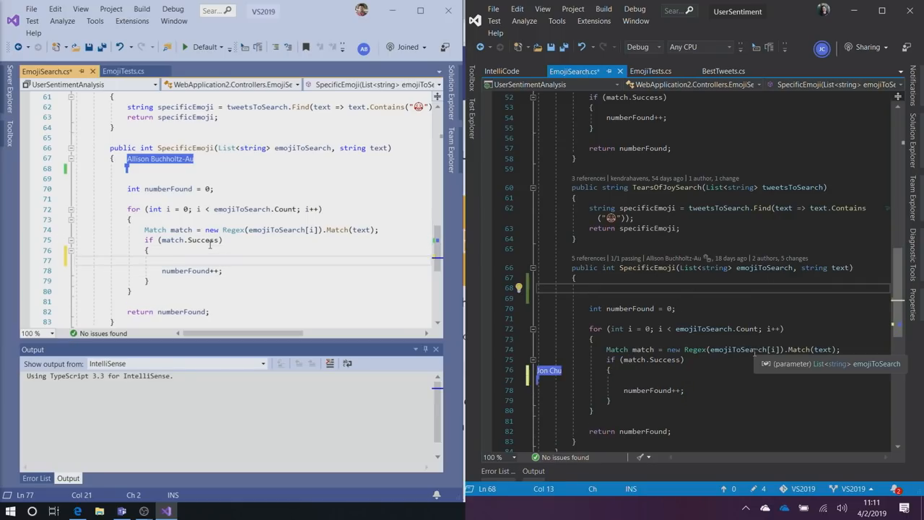
# Step: Type 'mata.' inside SpecificEmoji's match.Success block
pyautogui.write('mata')
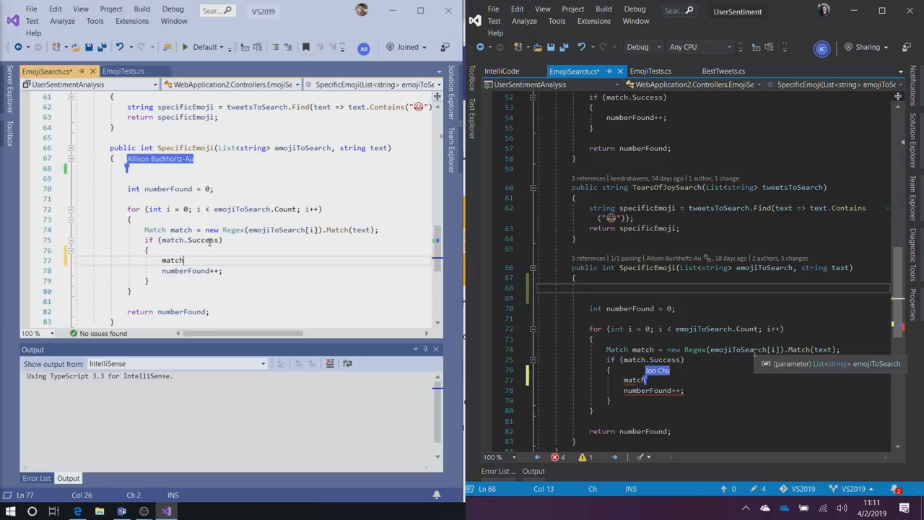
pyautogui.write('.')
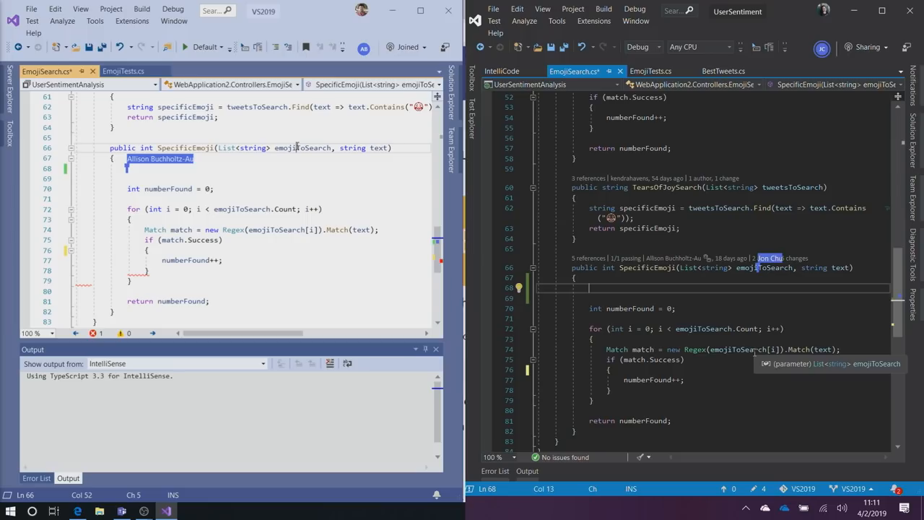
pyautogui.moveTo(61, 148)
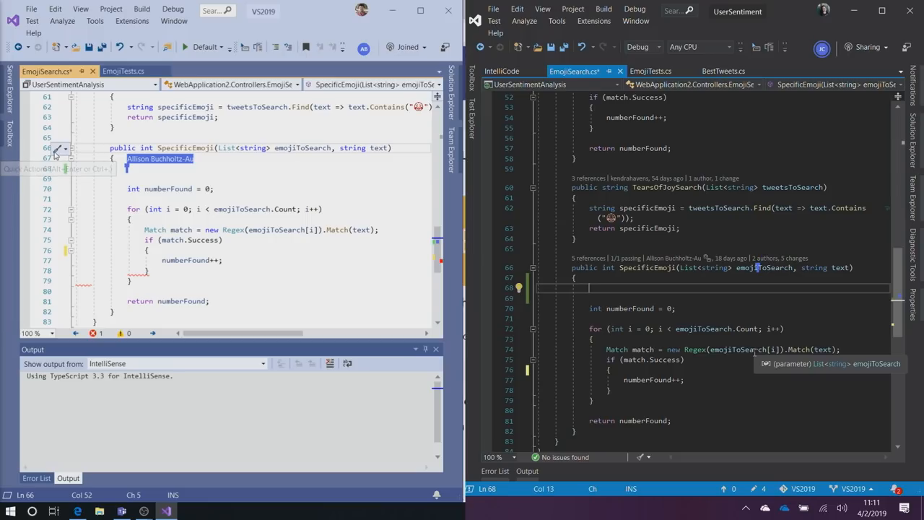
# Step: Insert an emojiToSearch null check using Quick Actions on the SpecificEmoji signature
pyautogui.click(58, 148)
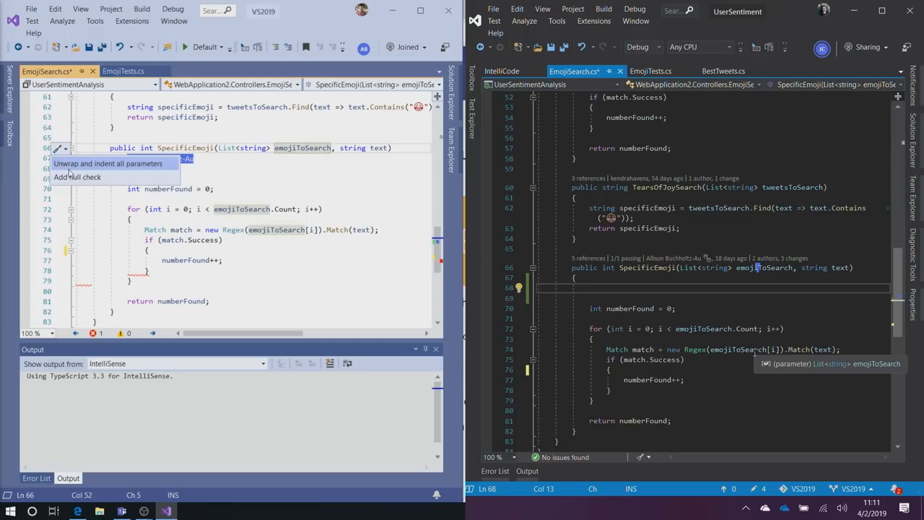
pyautogui.click(77, 177)
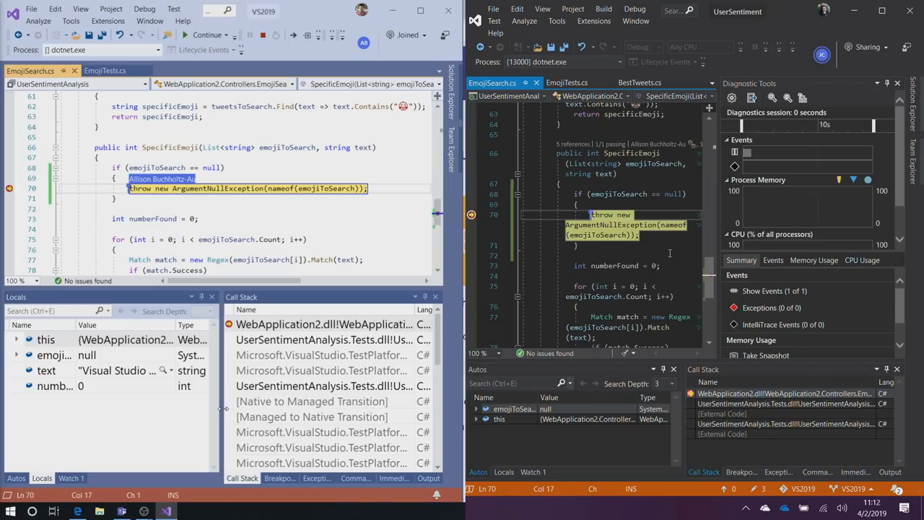
pyautogui.moveTo(514, 440)
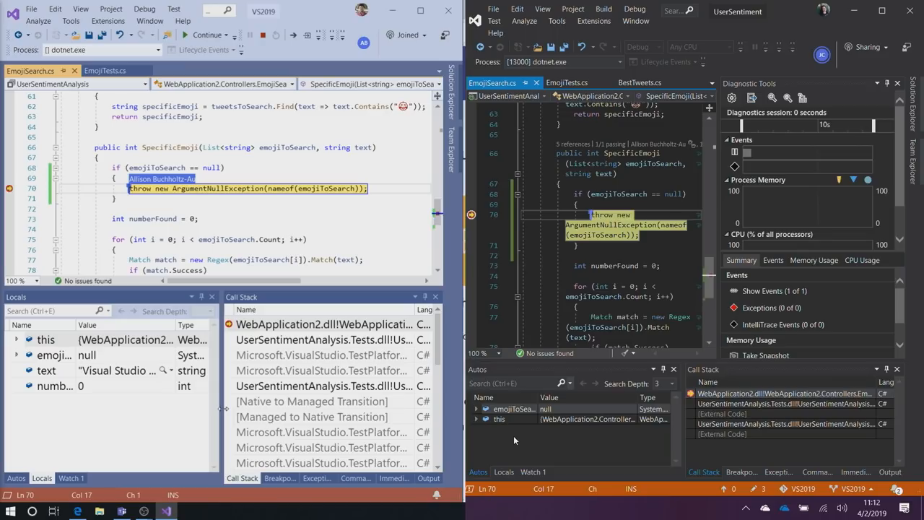
pyautogui.moveTo(509, 330)
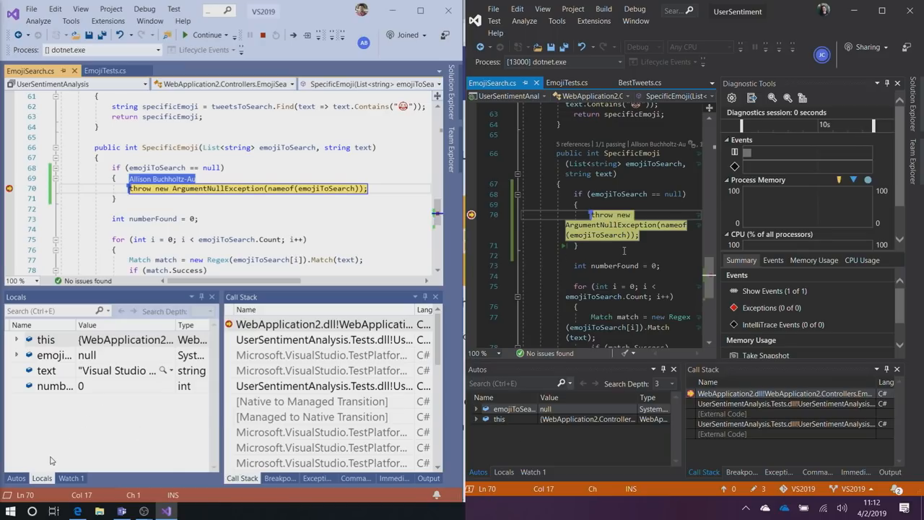
# Step: Click the editor's left margin during the SpecificEmojiNullTest debug session
pyautogui.click(16, 340)
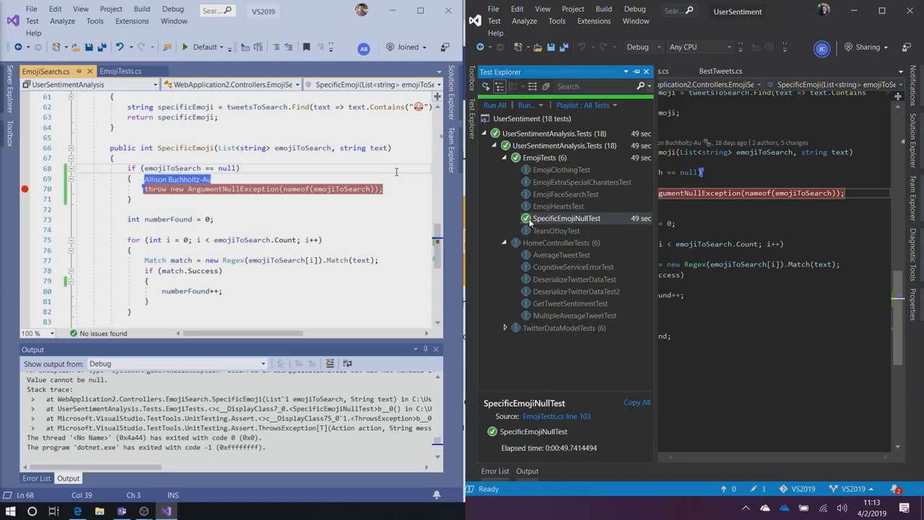
# Step: Check the SpecificEmojiNullTest run result in Test Explorer
pyautogui.click(241, 169)
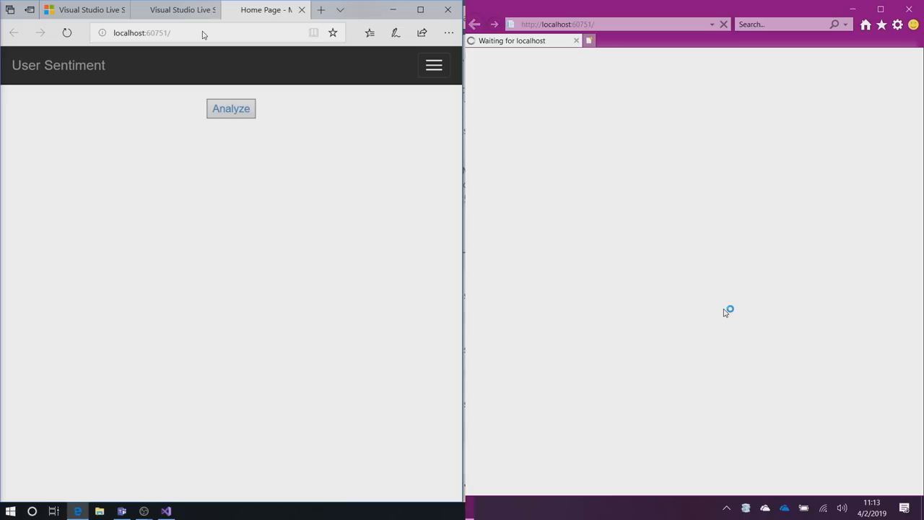
pyautogui.moveTo(244, 26)
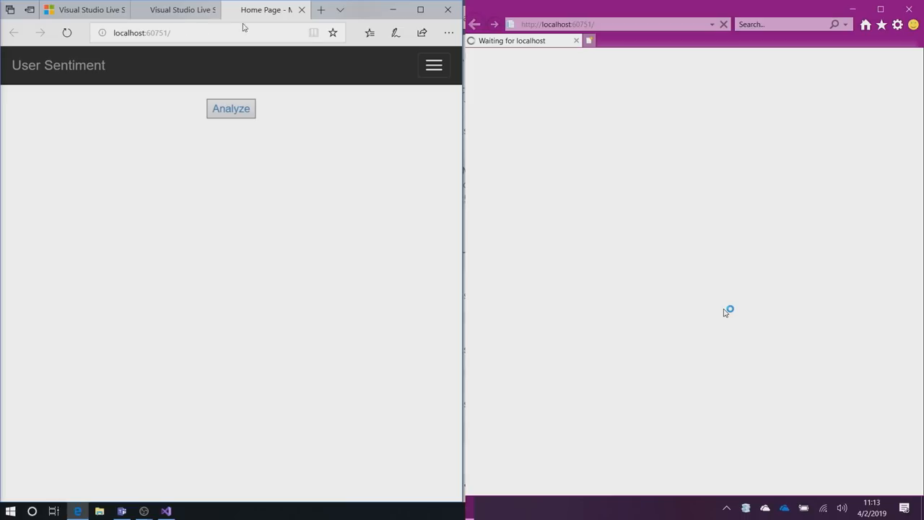
pyautogui.moveTo(326, 196)
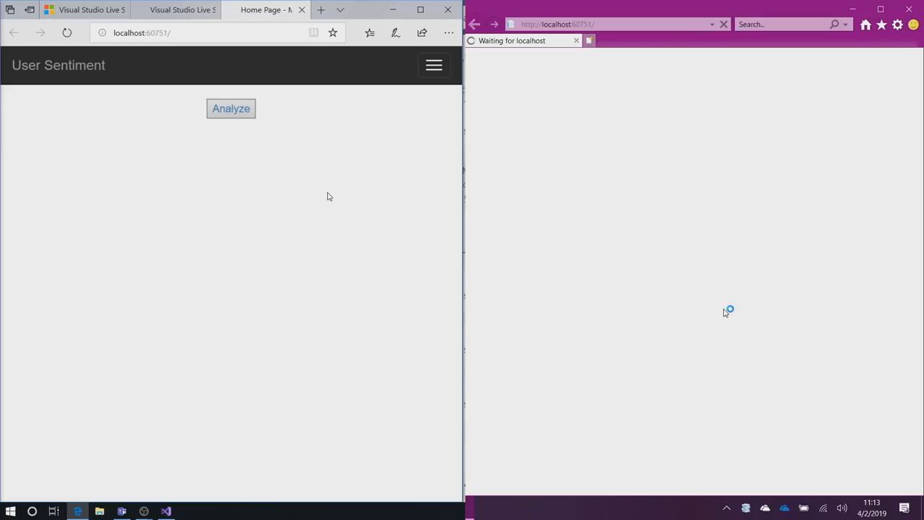